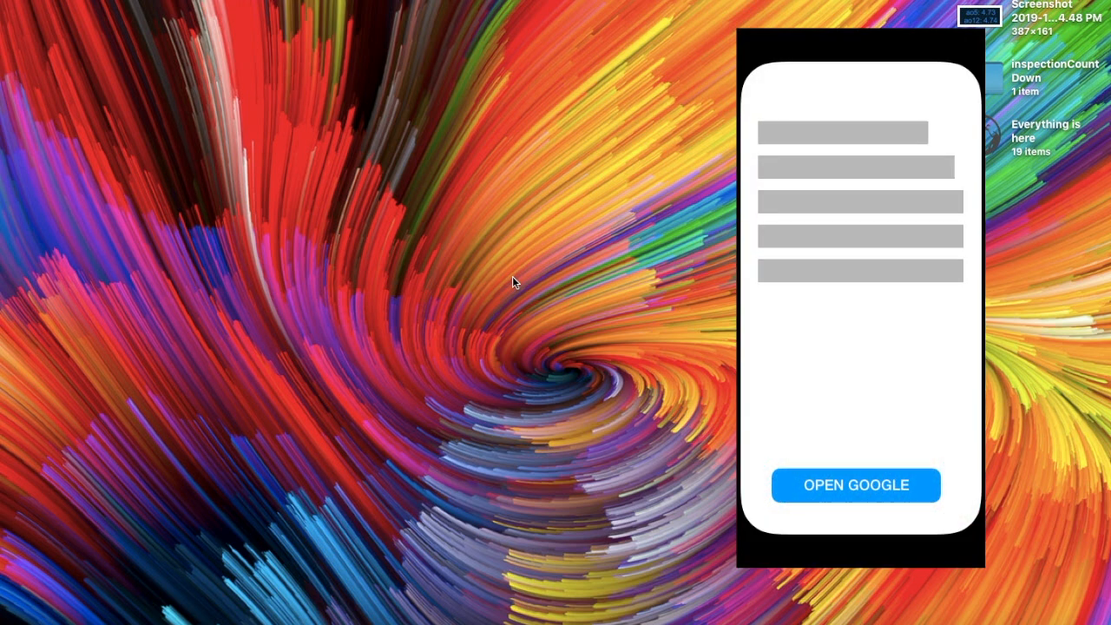
Tap Open Google to show google.com in the in-app Safari sheet, then dismiss it with Done
click(854, 487)
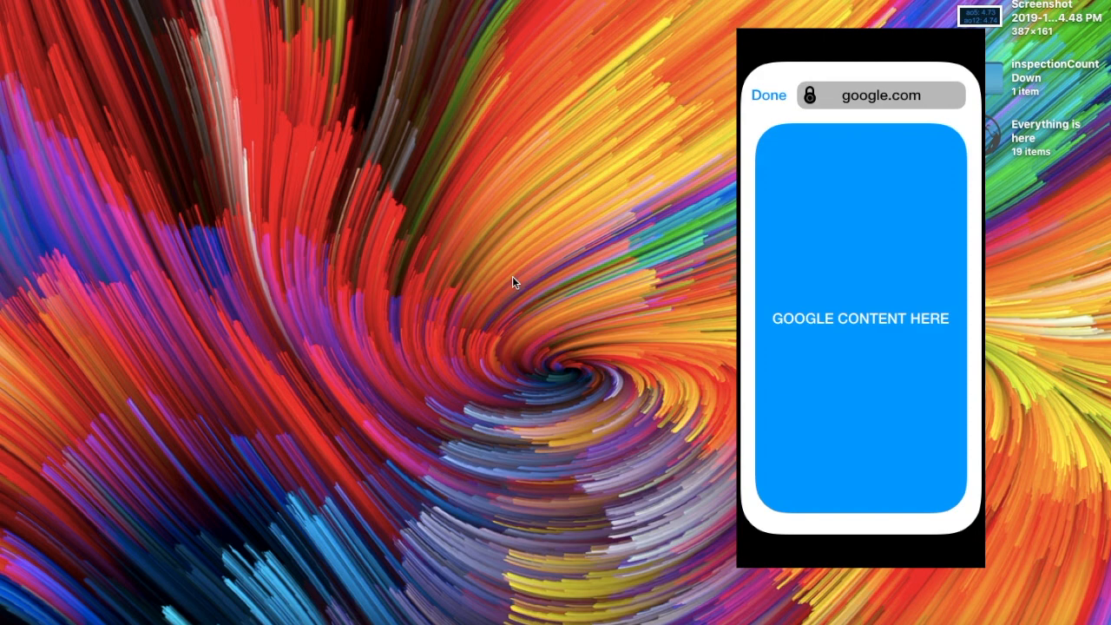
click(768, 94)
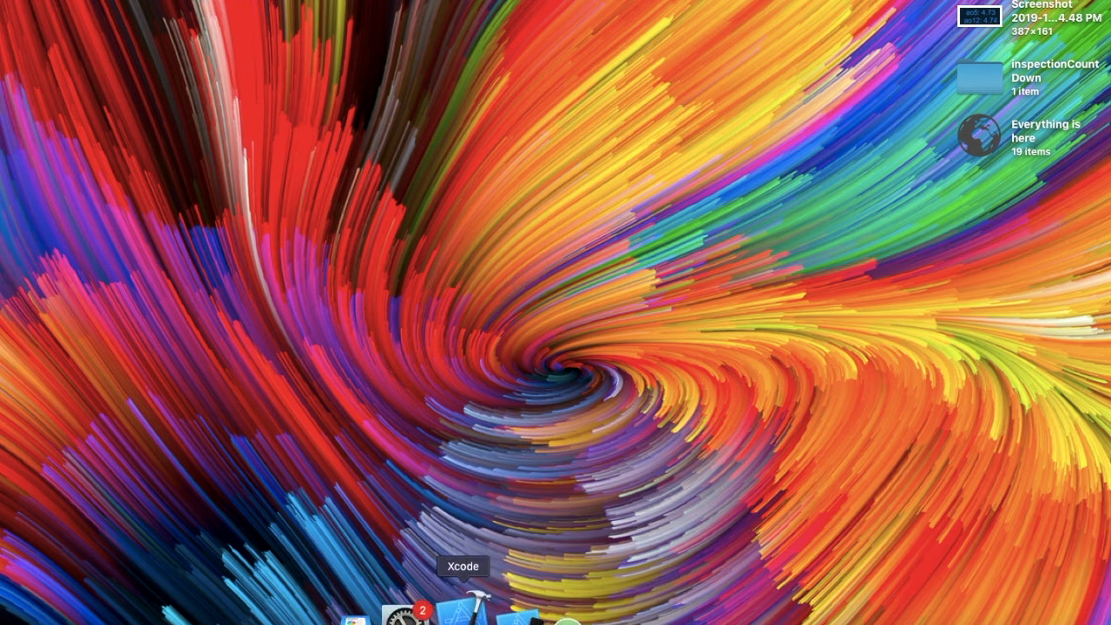
mouse_move(434, 87)
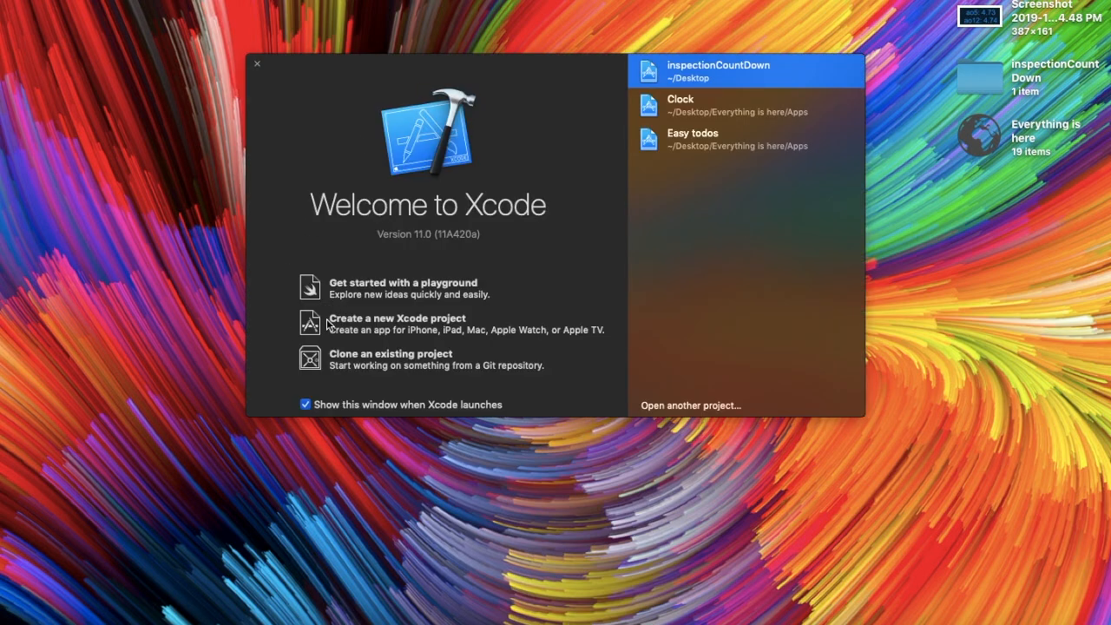
Create a new Single View App project with Product Name 'sf'
click(397, 318)
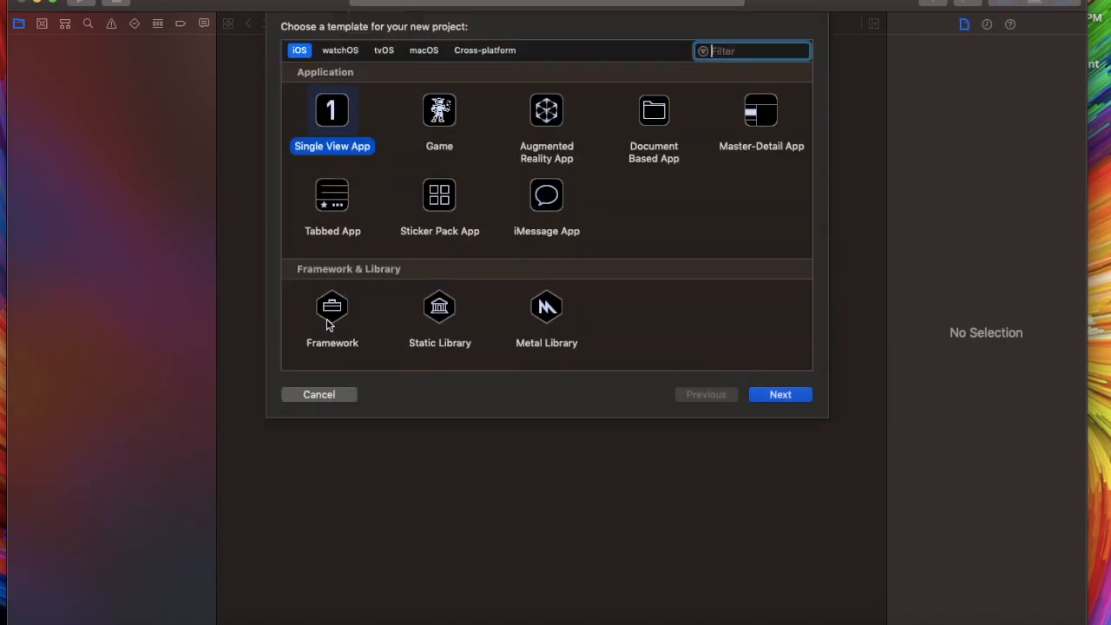
click(780, 394)
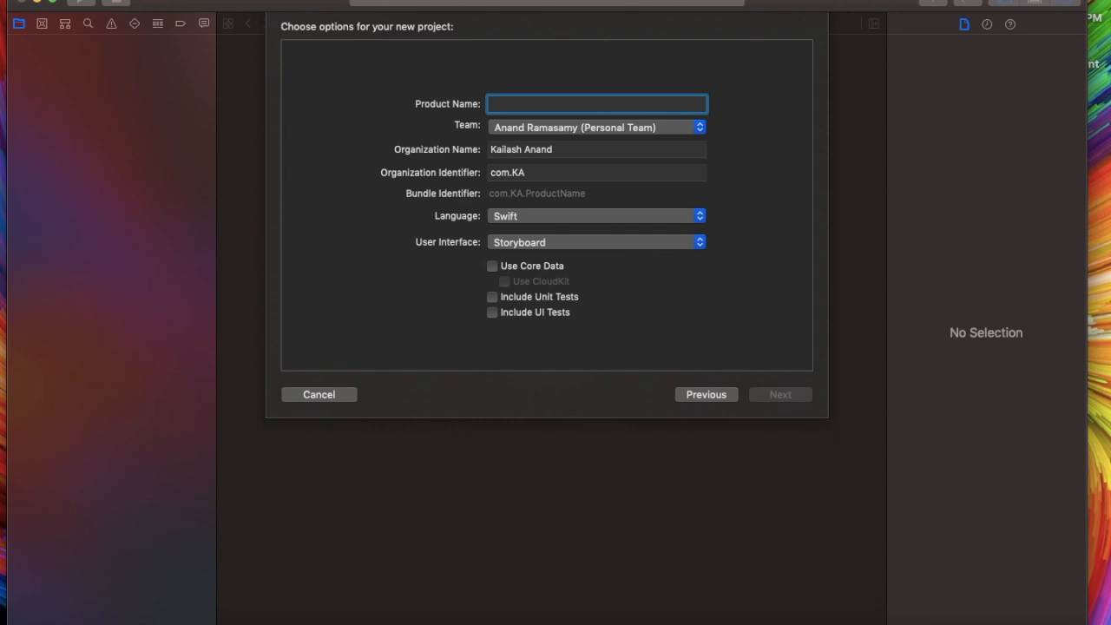
text(sf)
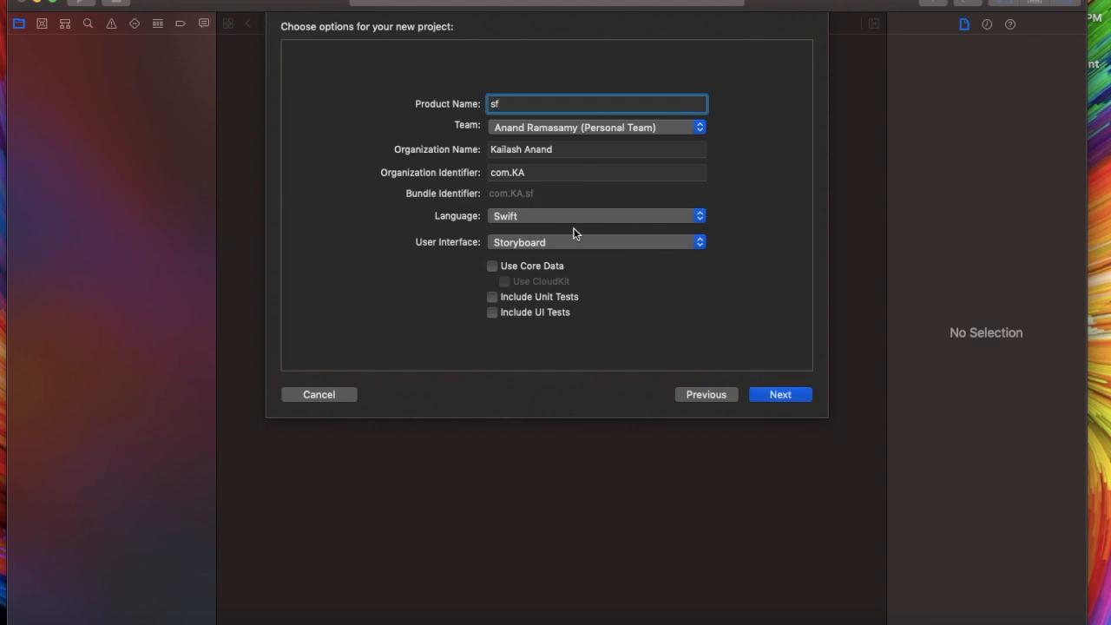
click(780, 394)
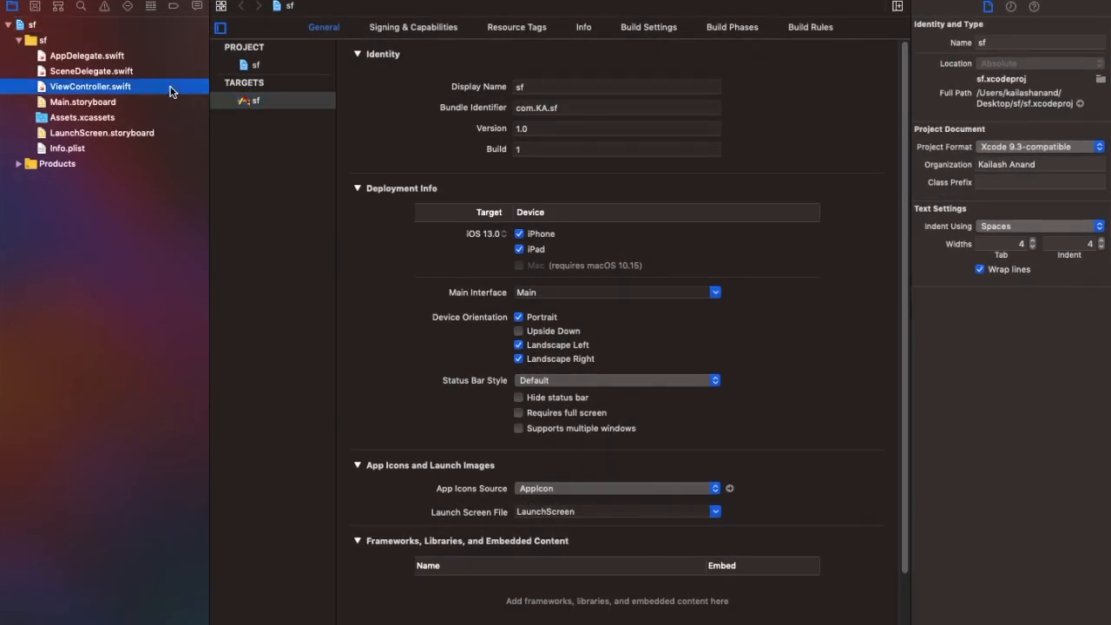
In ViewController.swift, add 'import SafariServices' below 'import UIKit'
click(90, 86)
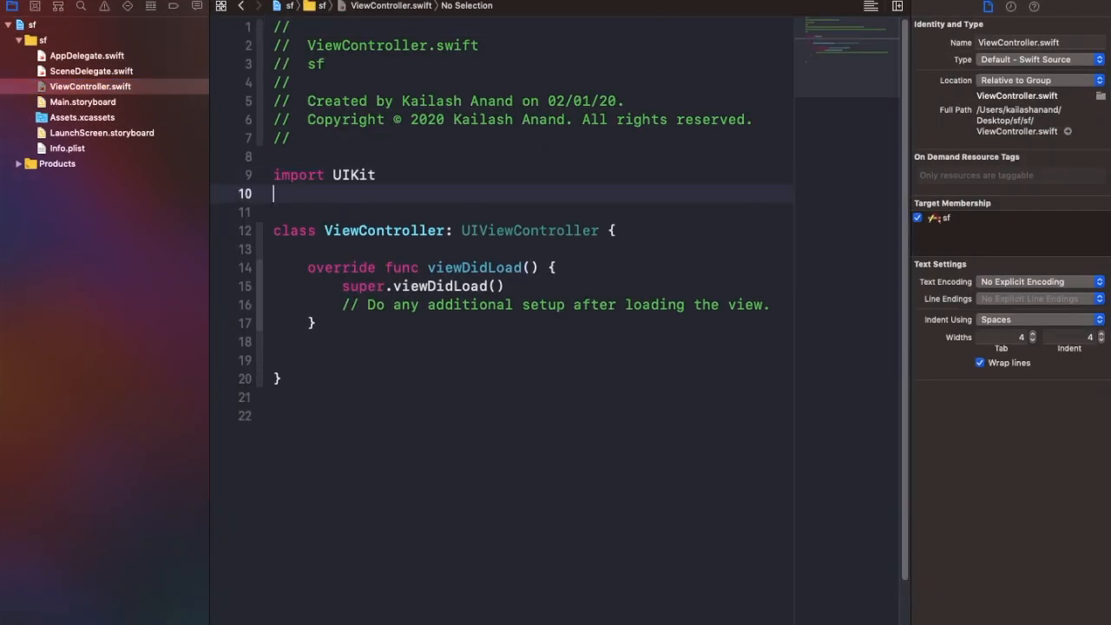
text(imoprt)
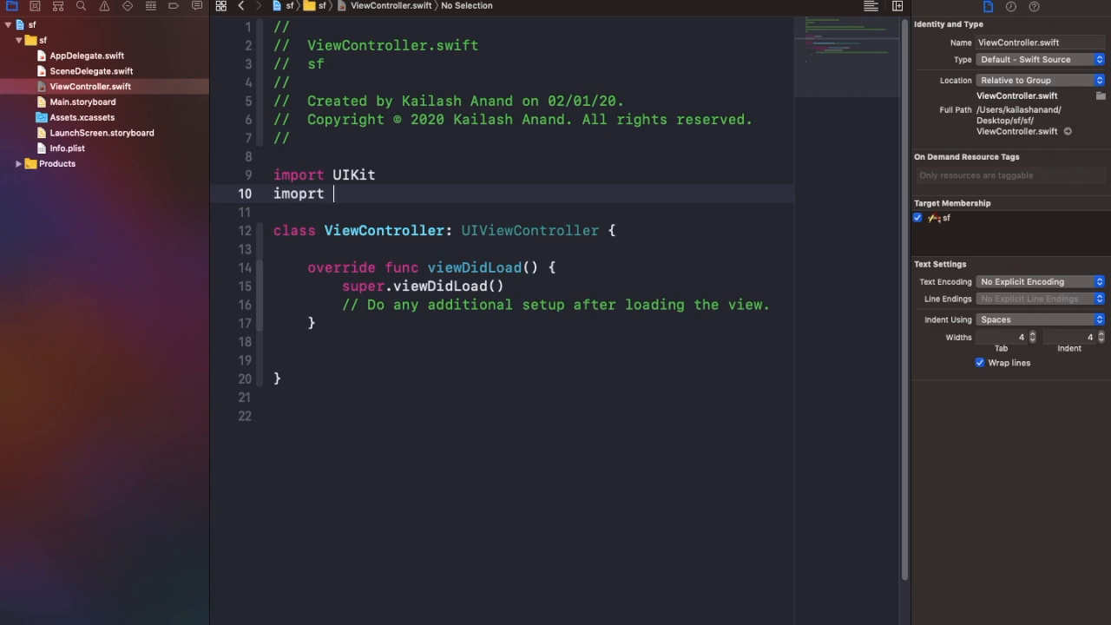
text(S)
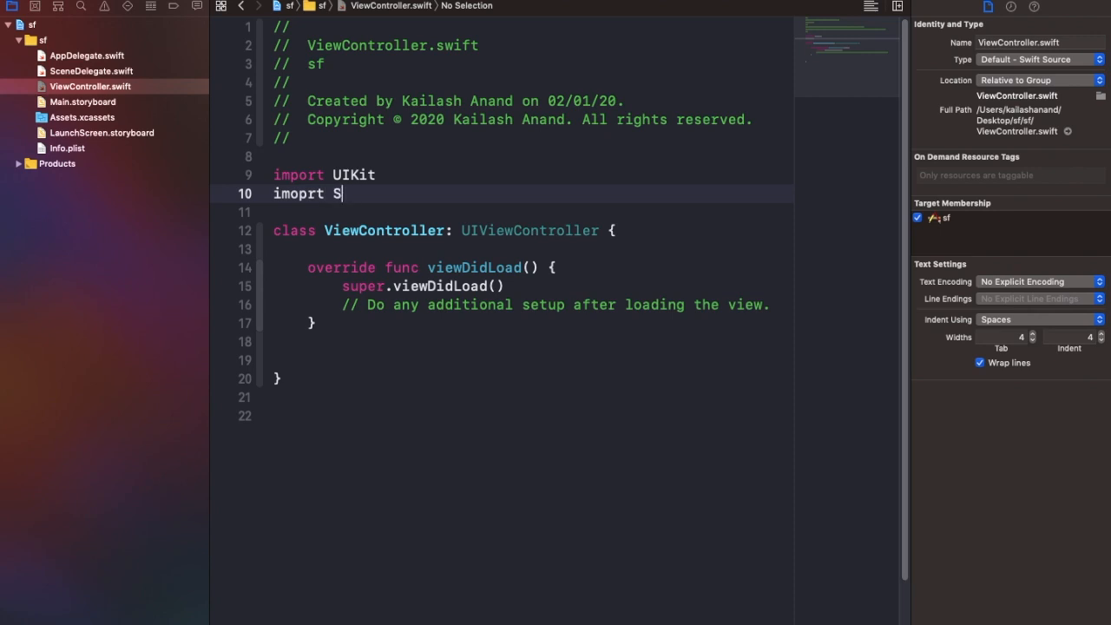
key(Backspace)
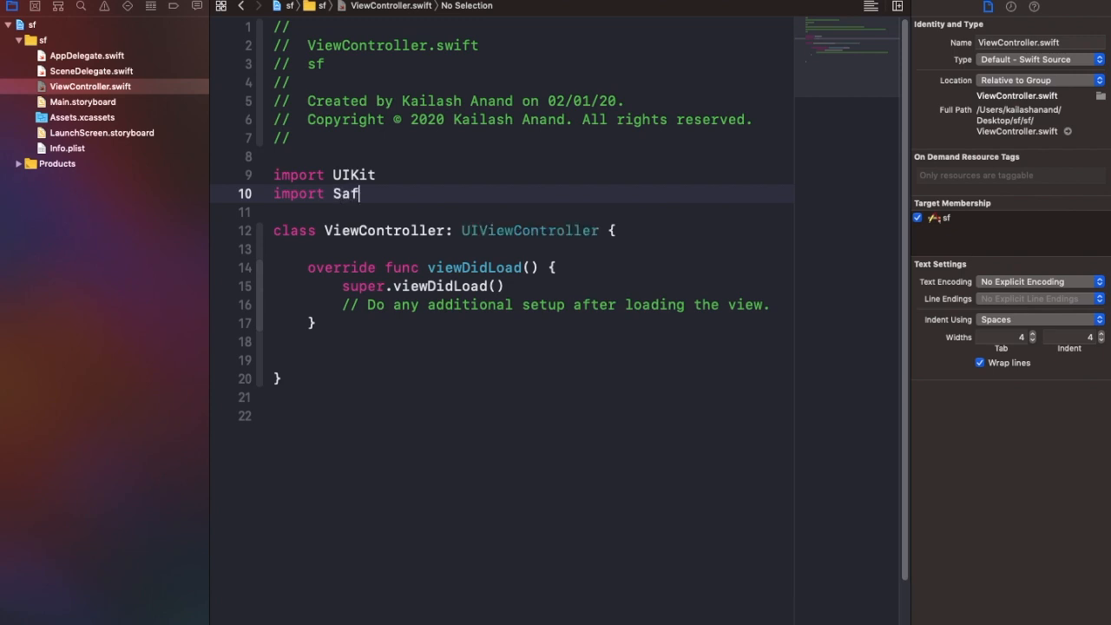
text(ariServices)
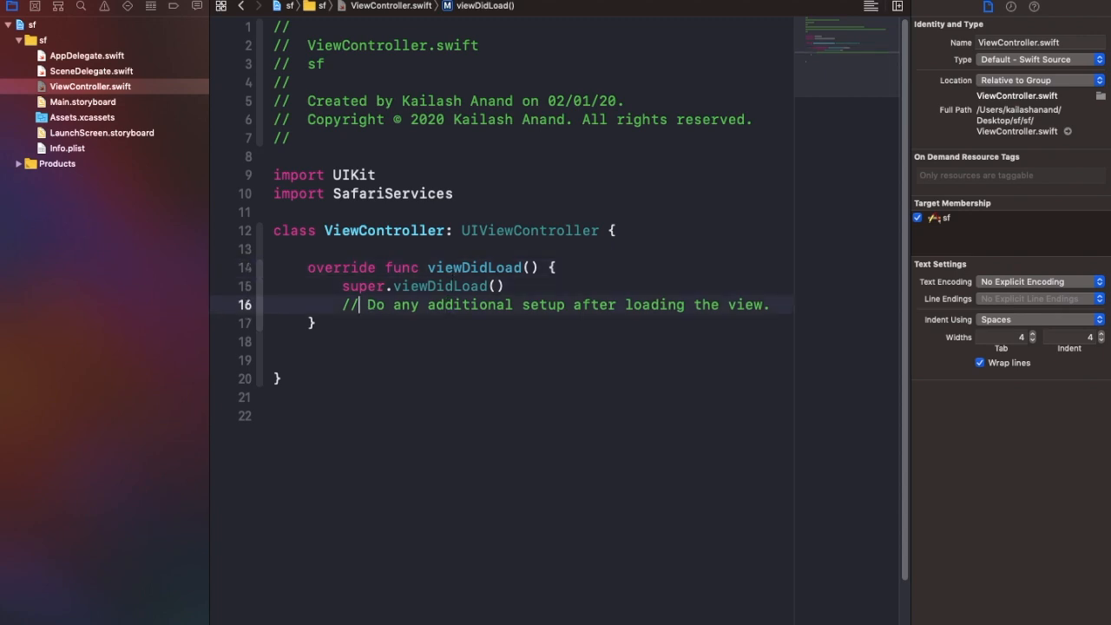
In viewDidLoad, create 'let button = UIButton(frame: view.frame)' and add it with view.addSubview(button)
text(let)
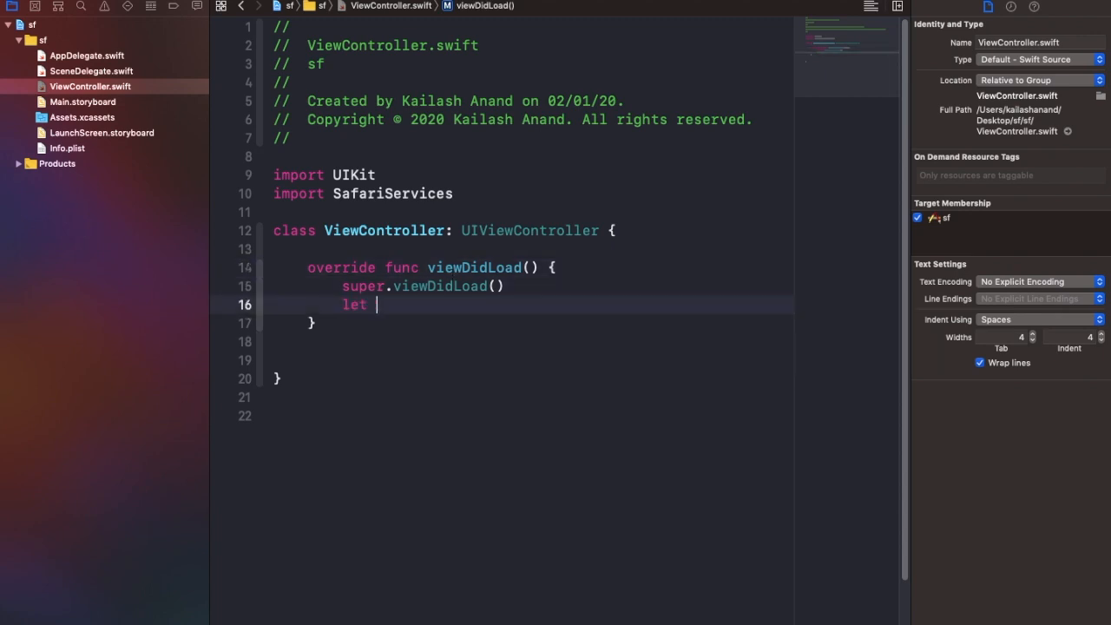
text(button)
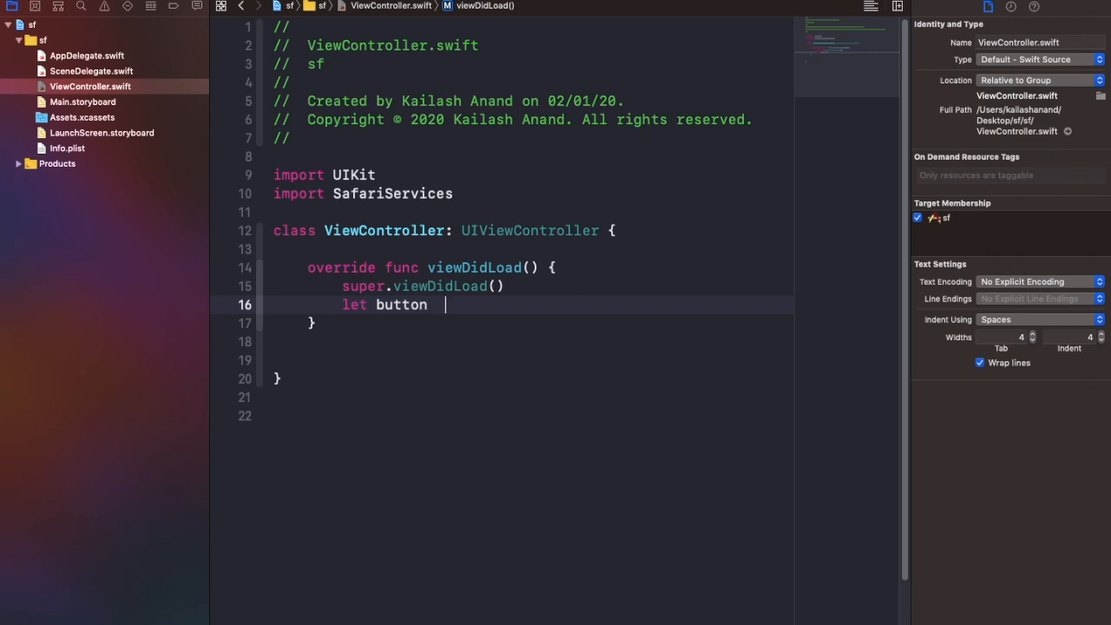
text(= UIBUtton(frame: bie)
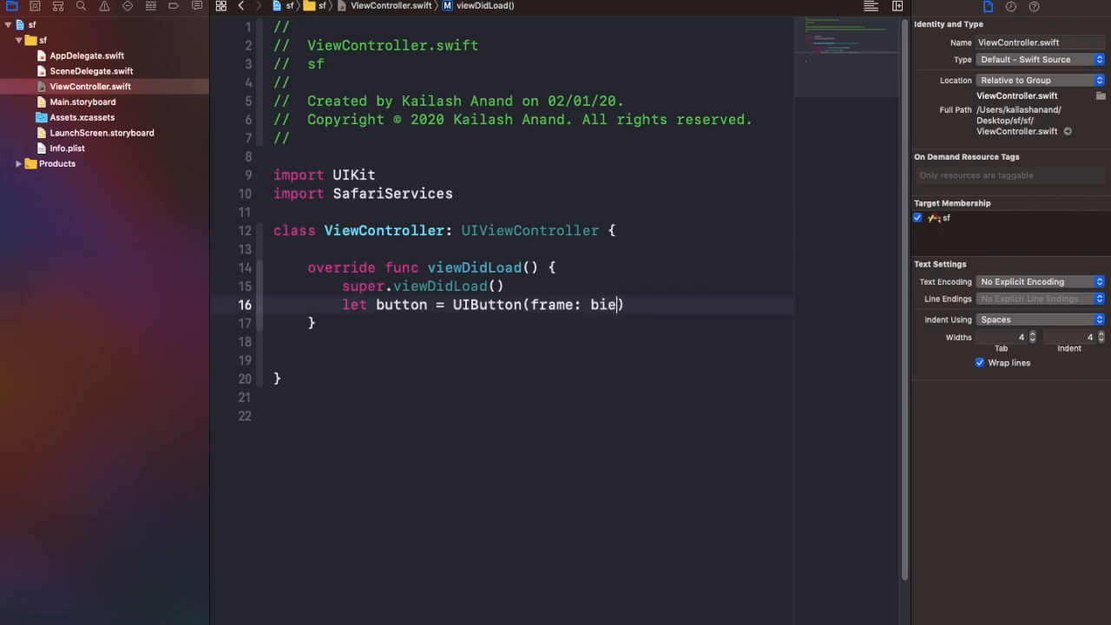
text(vie.)
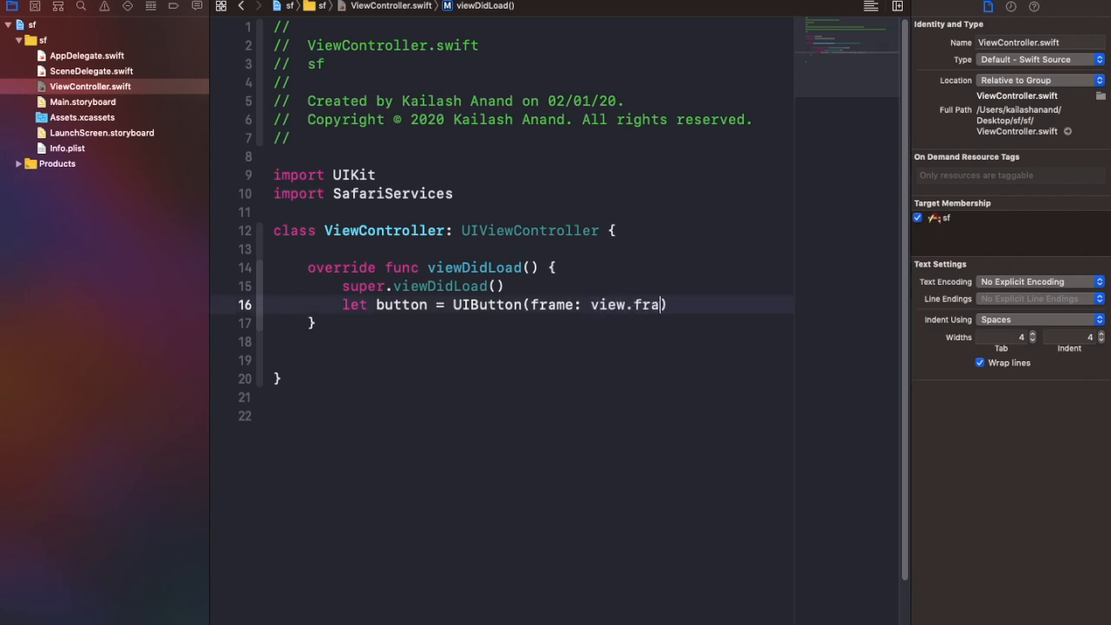
key(Return)
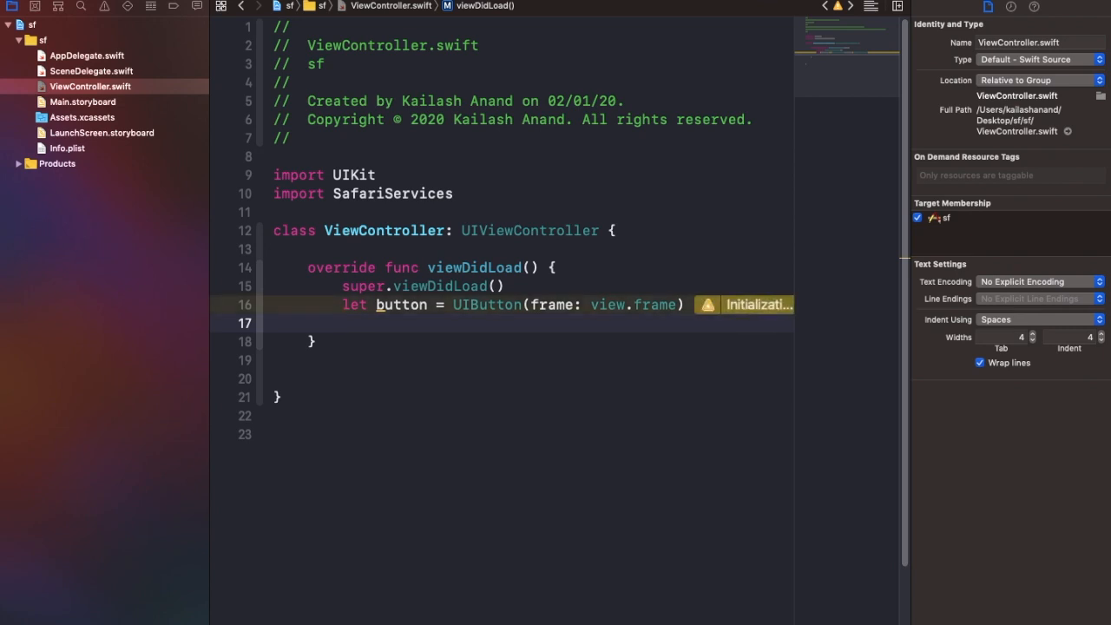
text(view.addSubview(view: UIView)
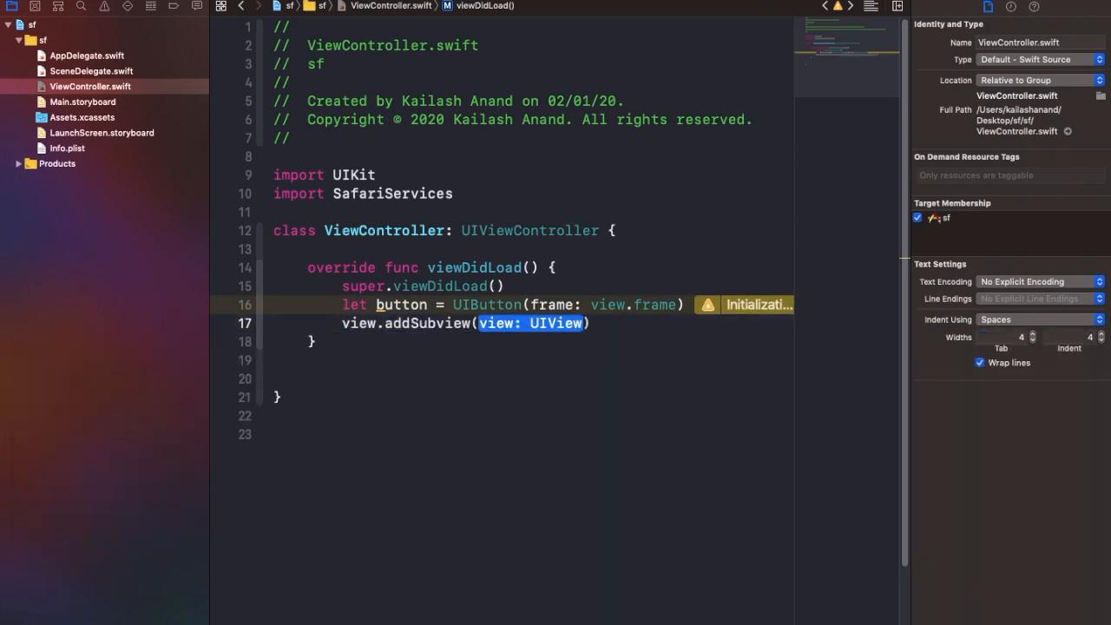
Set the button's title to "Open Google" for the .normal state
text(button)
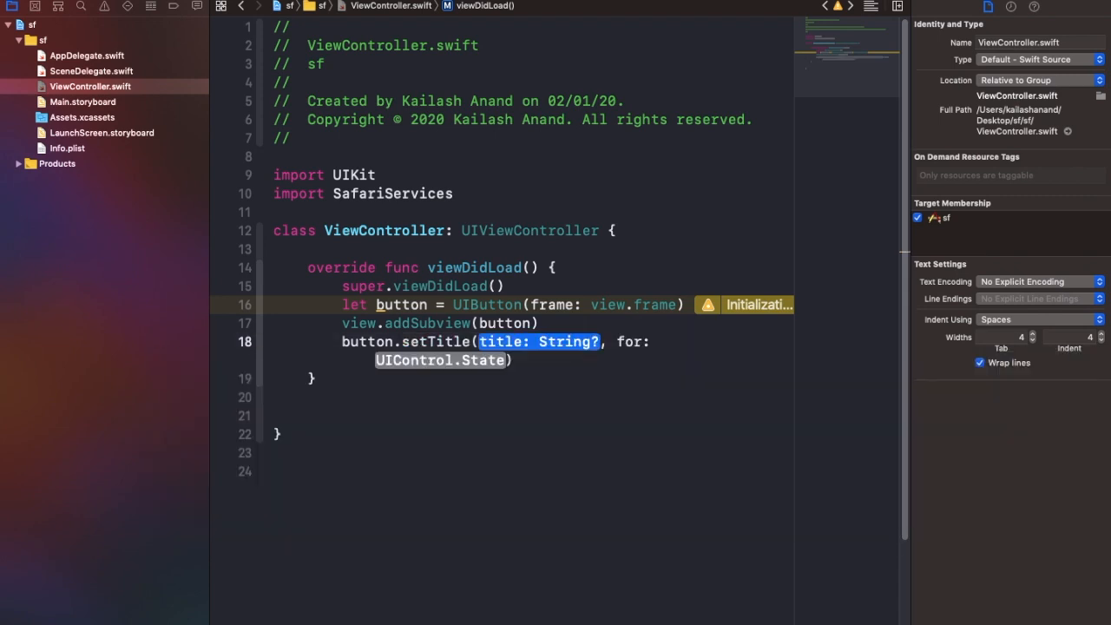
text("")
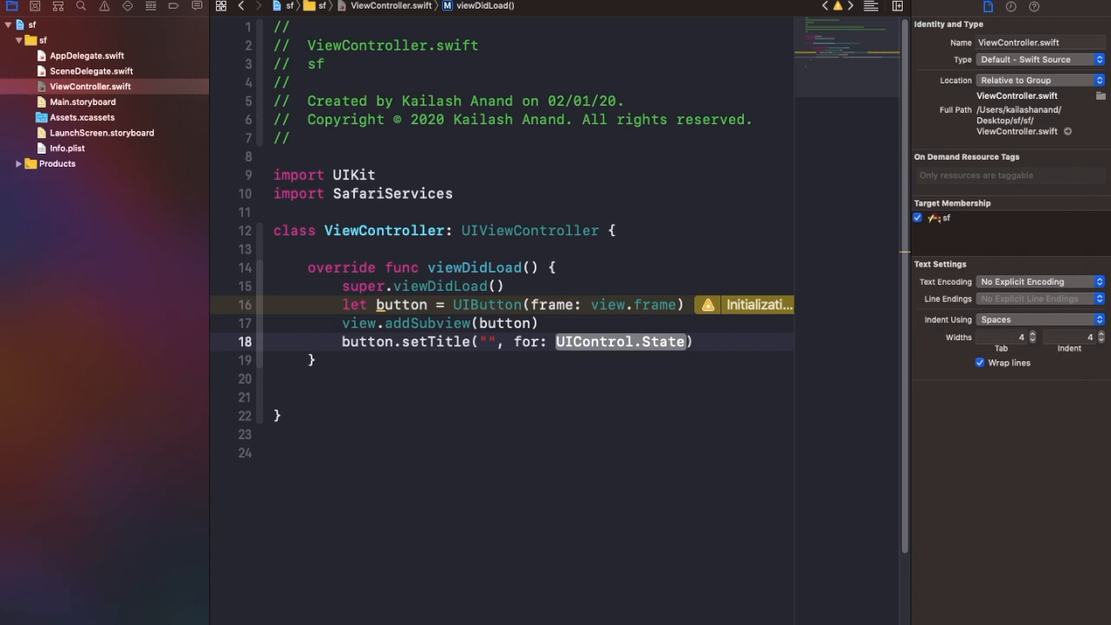
text(Open Google)
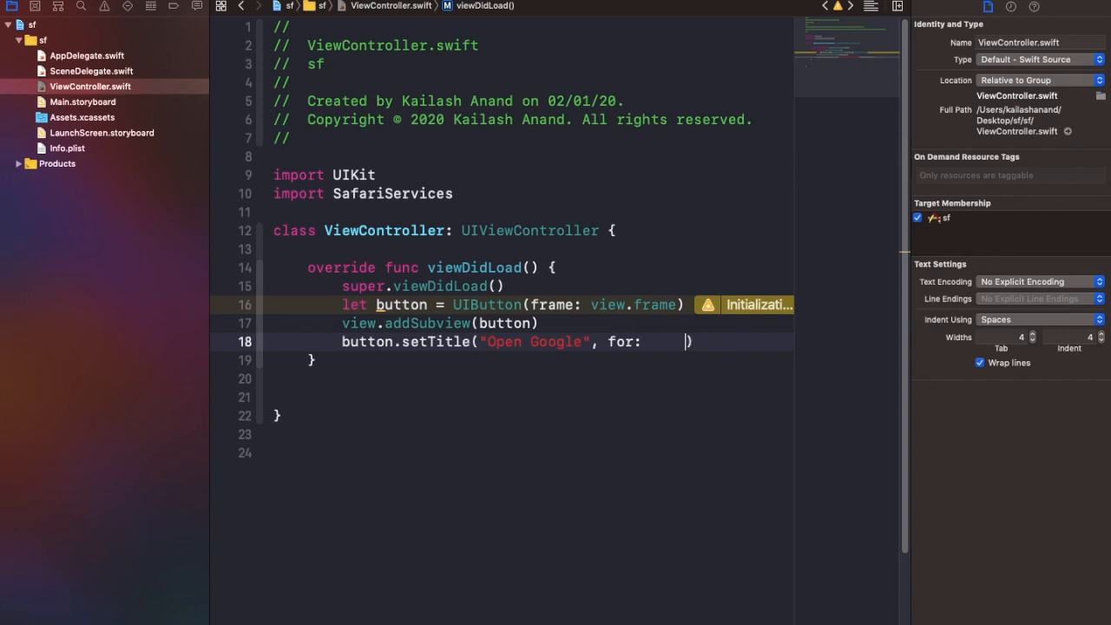
text(.NO)
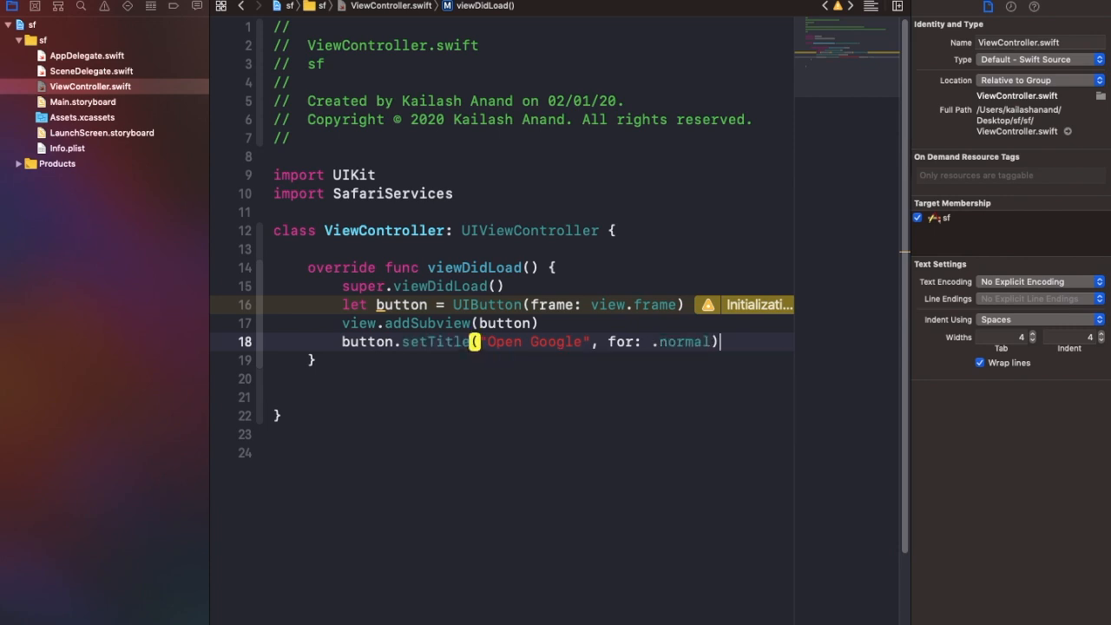
key(Return)
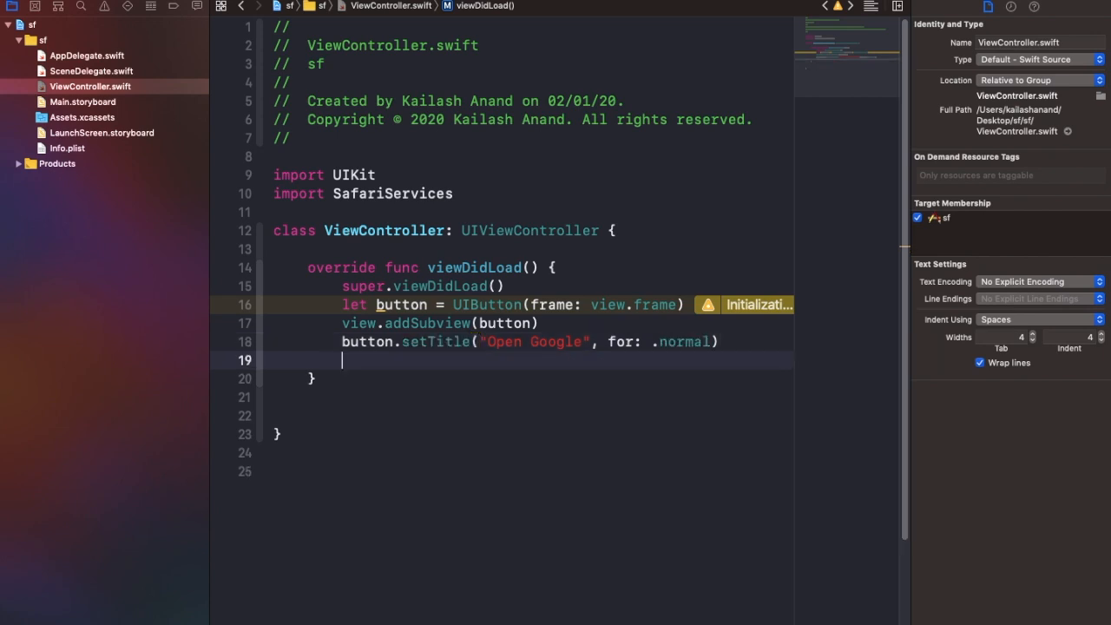
key(Backspace)
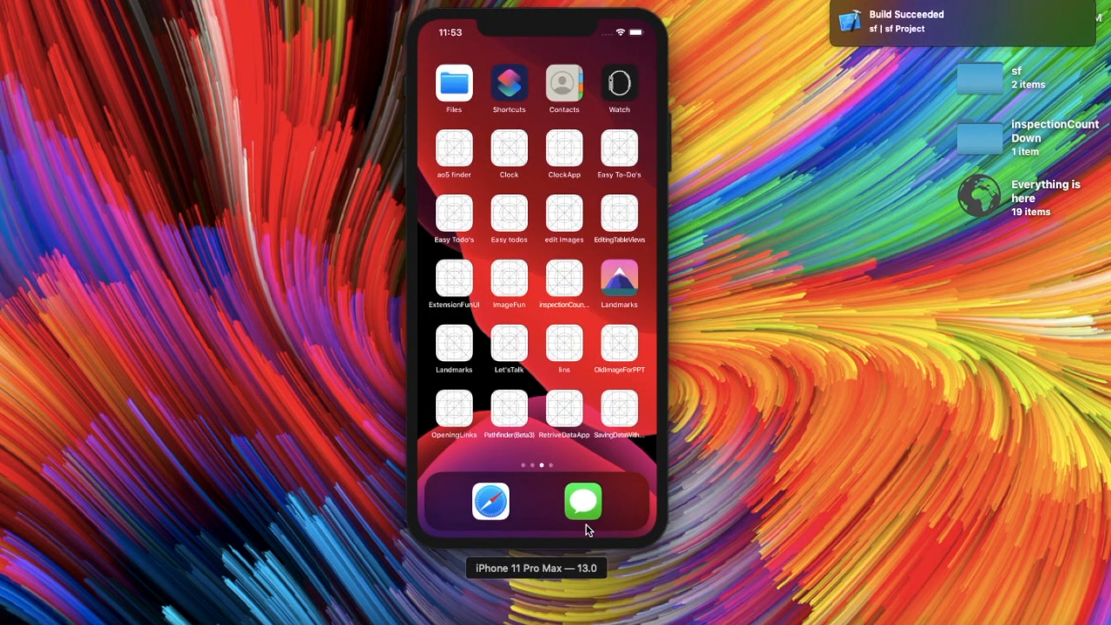
Run the app in Simulator to see the full-screen Open Google button, then return to Xcode
click(583, 500)
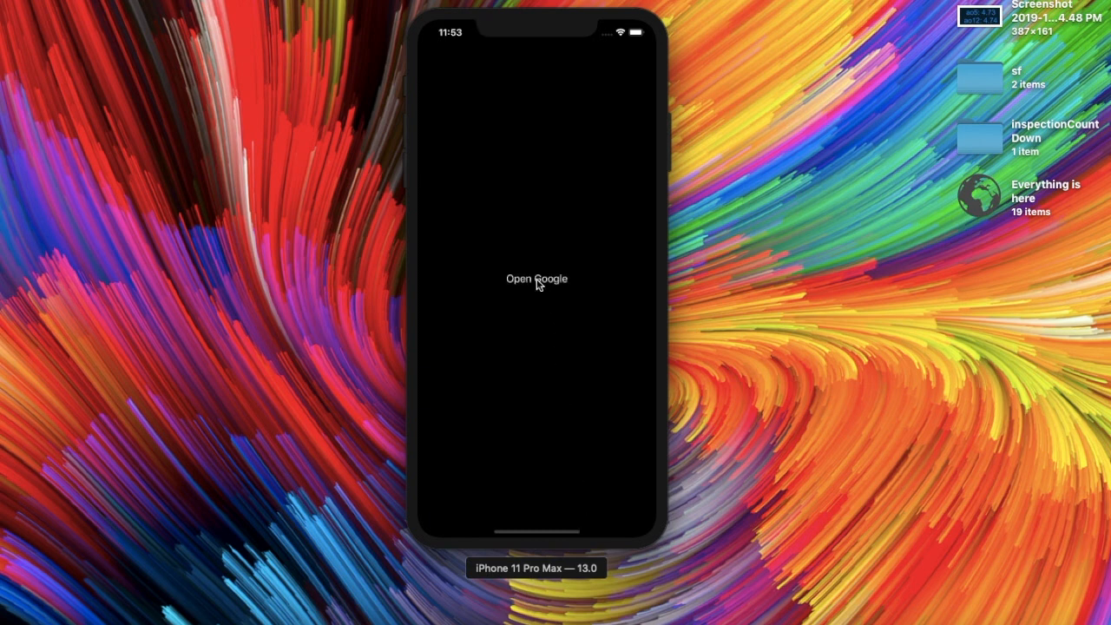
mouse_move(698, 66)
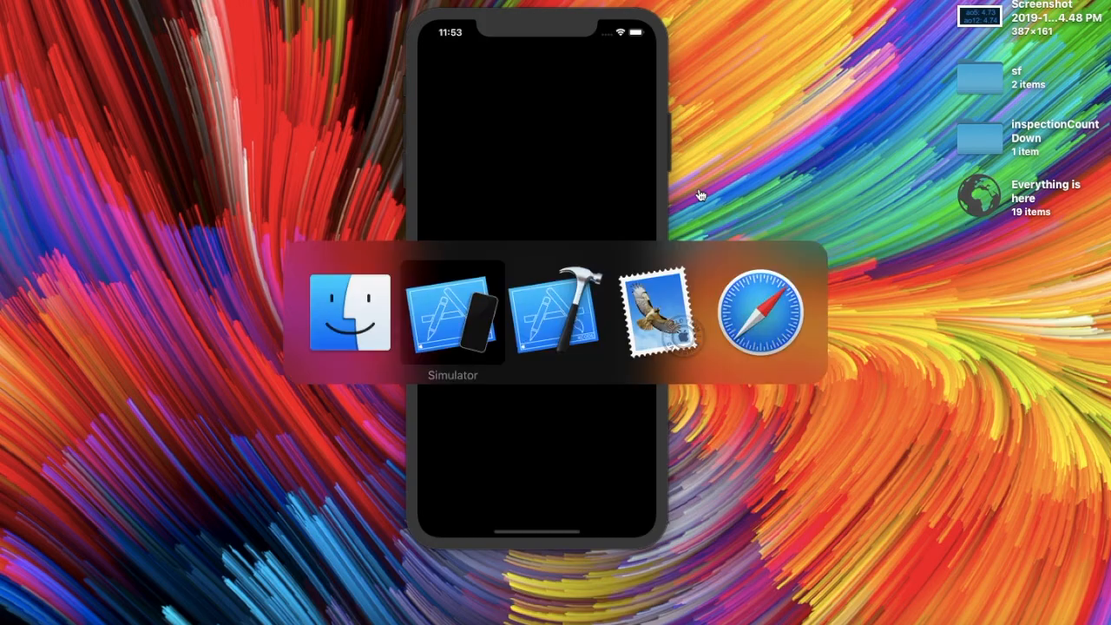
click(559, 313)
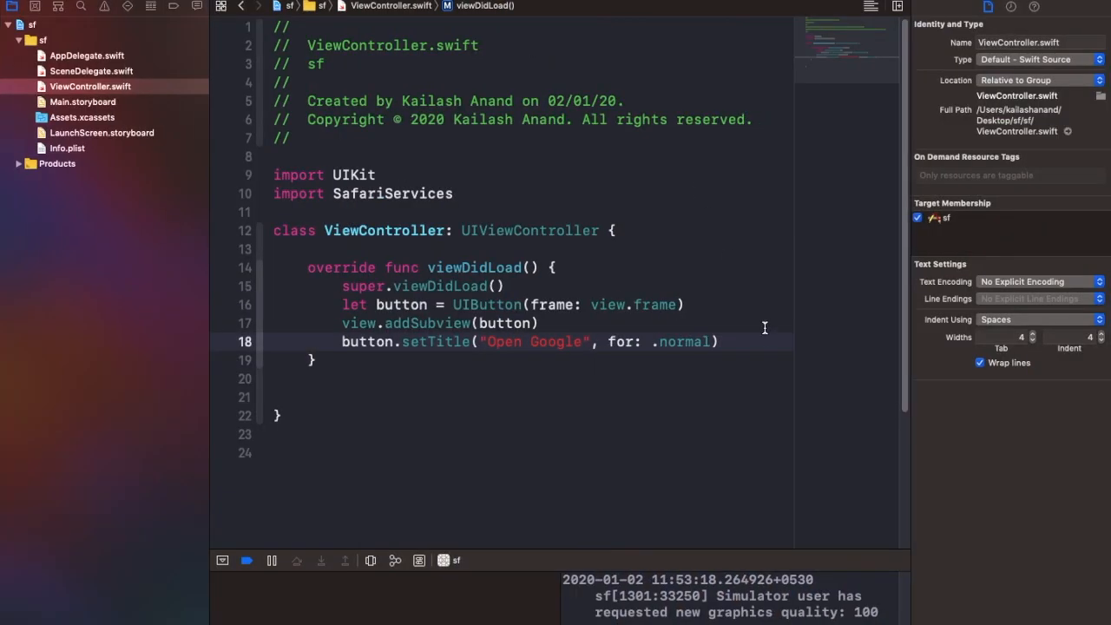
Set button.backgroundColor = .blue
text(button.backgroundColor)
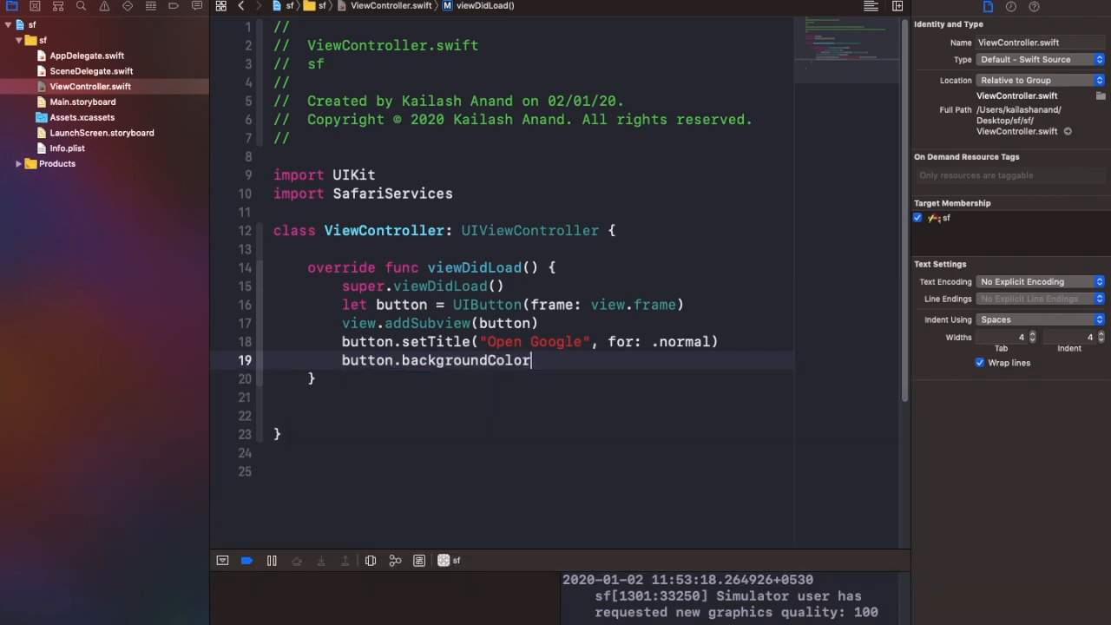
text(= .blue)
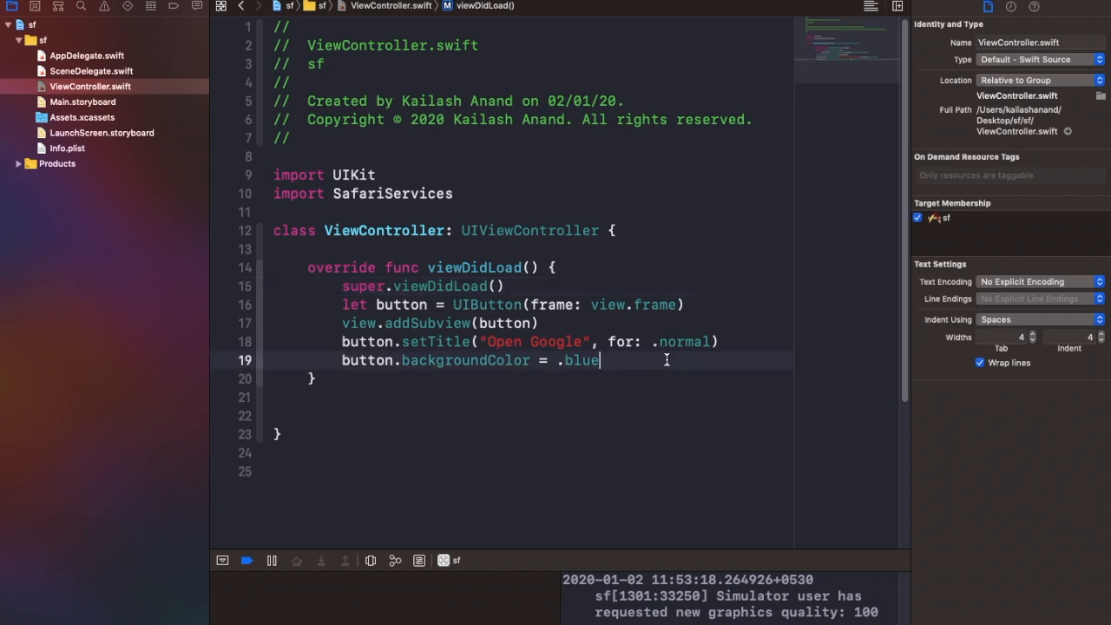
key(return)
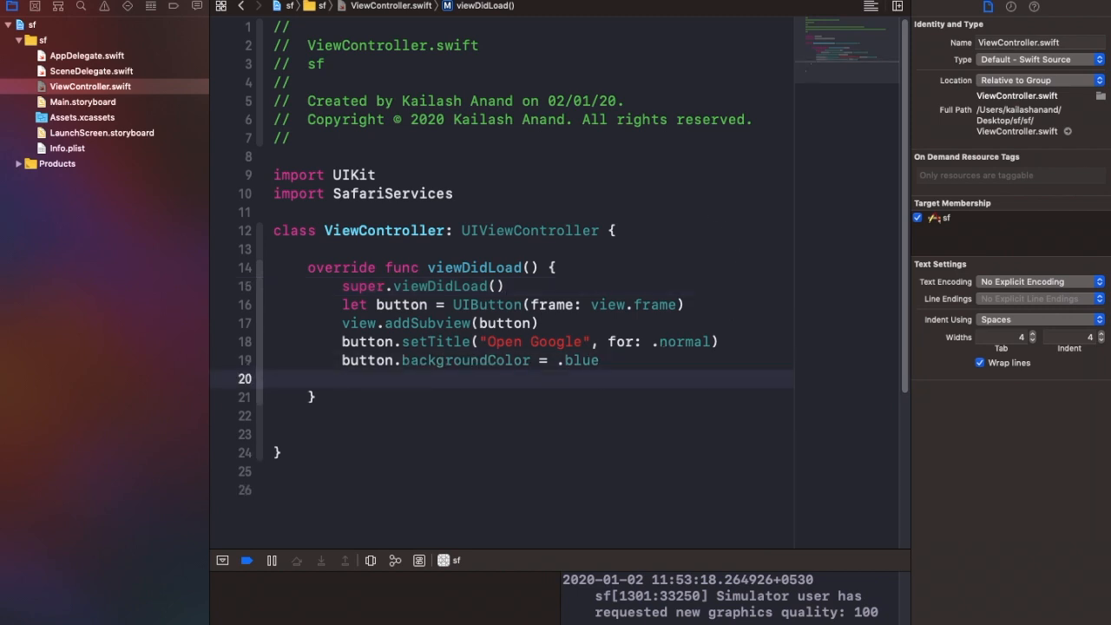
Add button.addTarget(self, action: #selector(handleOpenGoogle), for: .touchUpInside)
text(button.a)
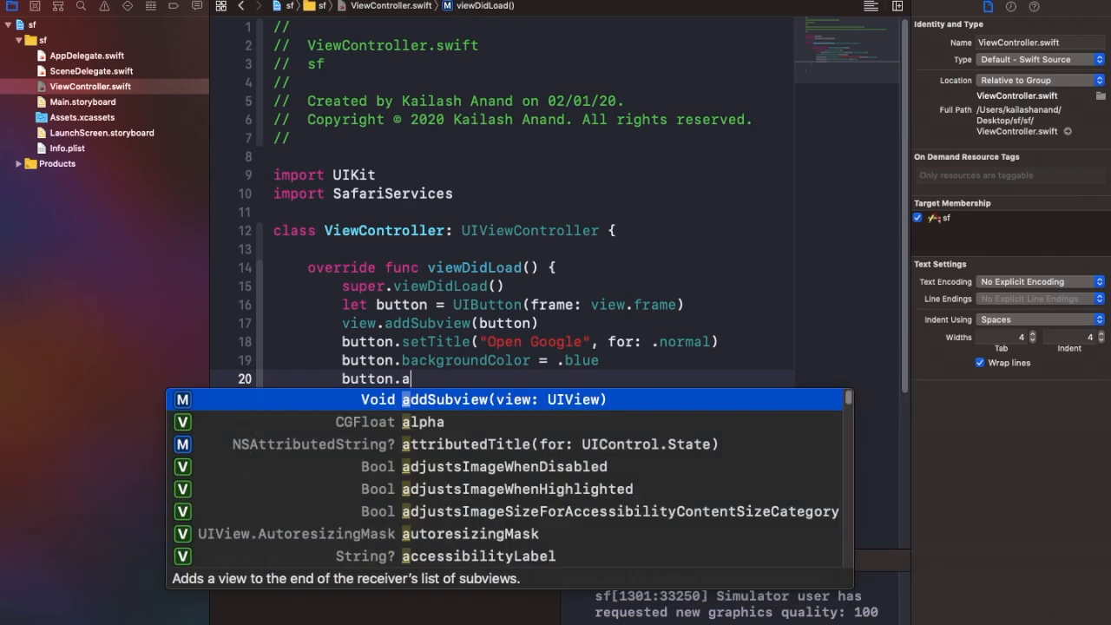
text(ddTarget(self, action: #selector(@objc method), for: UIControl.Event)
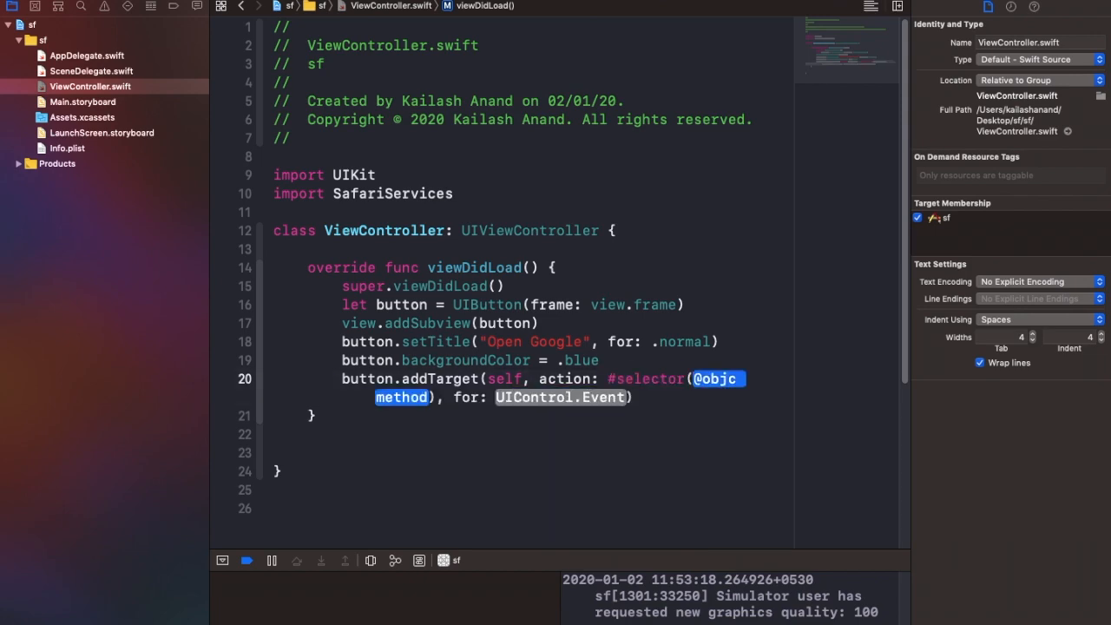
text(handle)
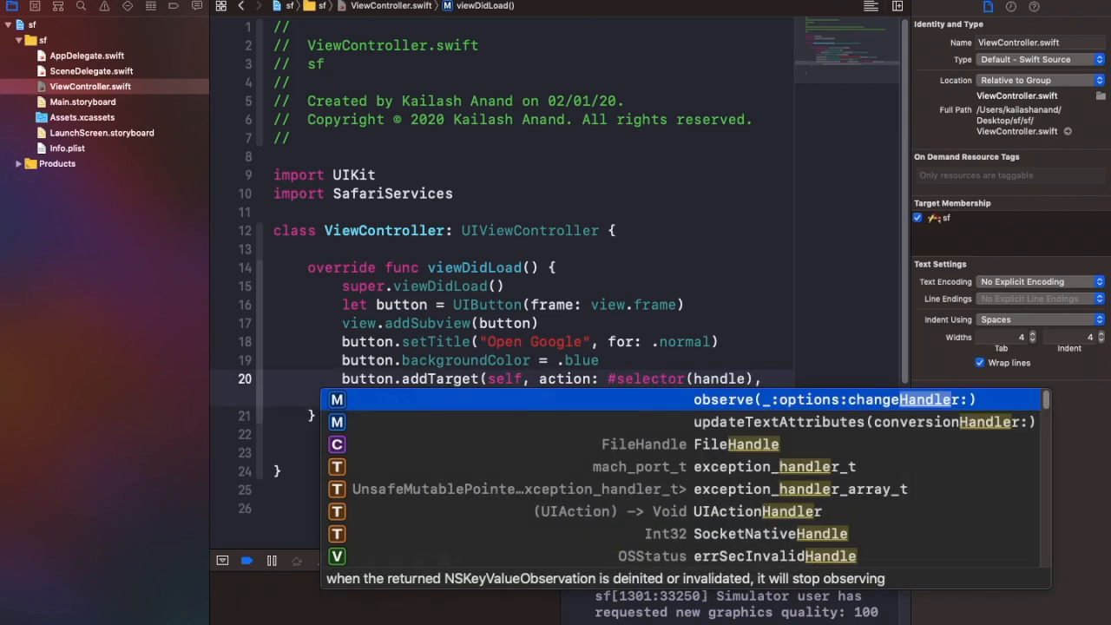
text(OpenGoogle)
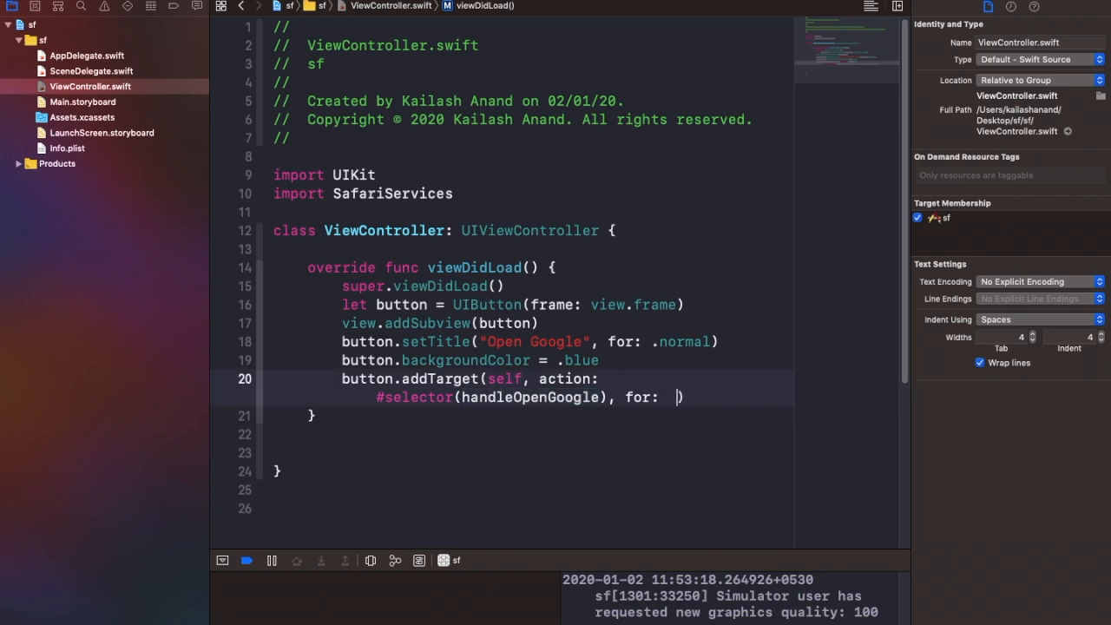
text(.touchUpInside)
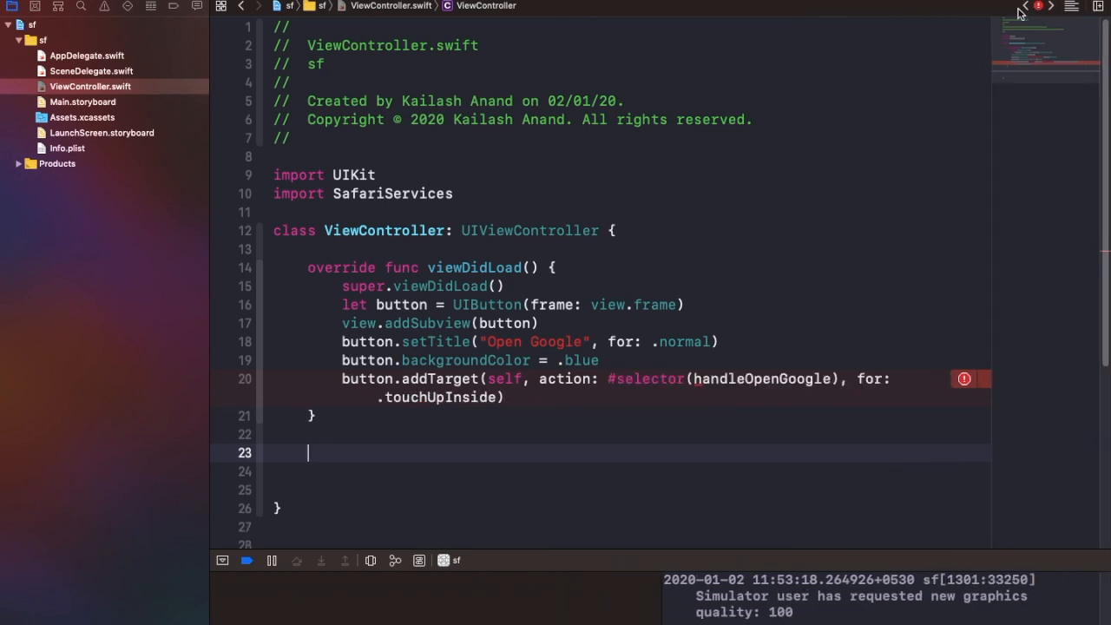
mouse_move(629, 415)
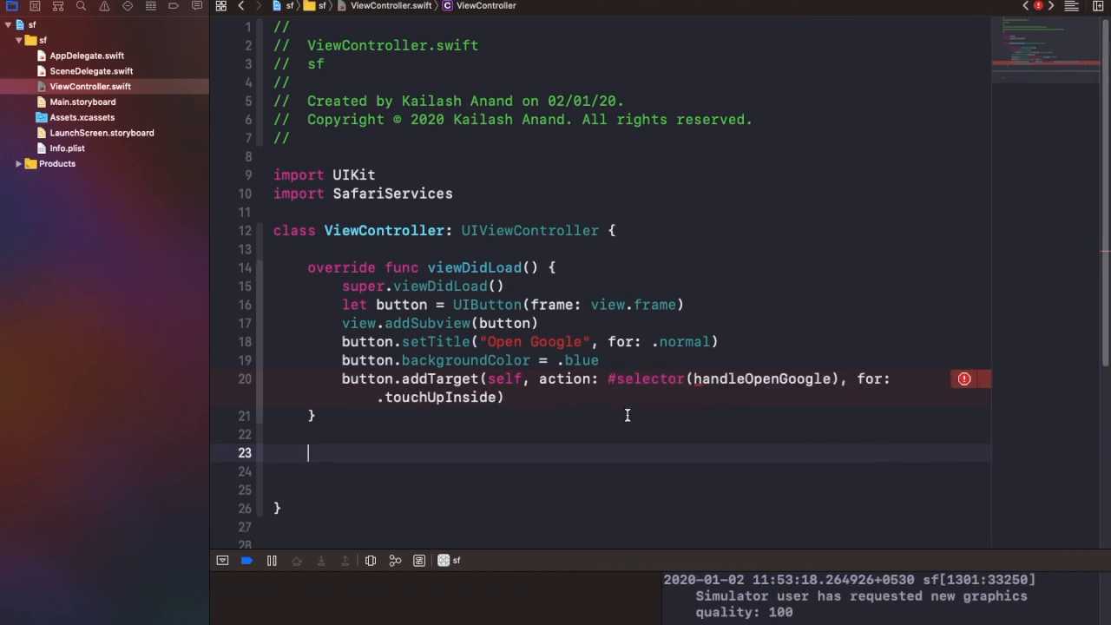
text(@objc func handleOpenGoogle() {)
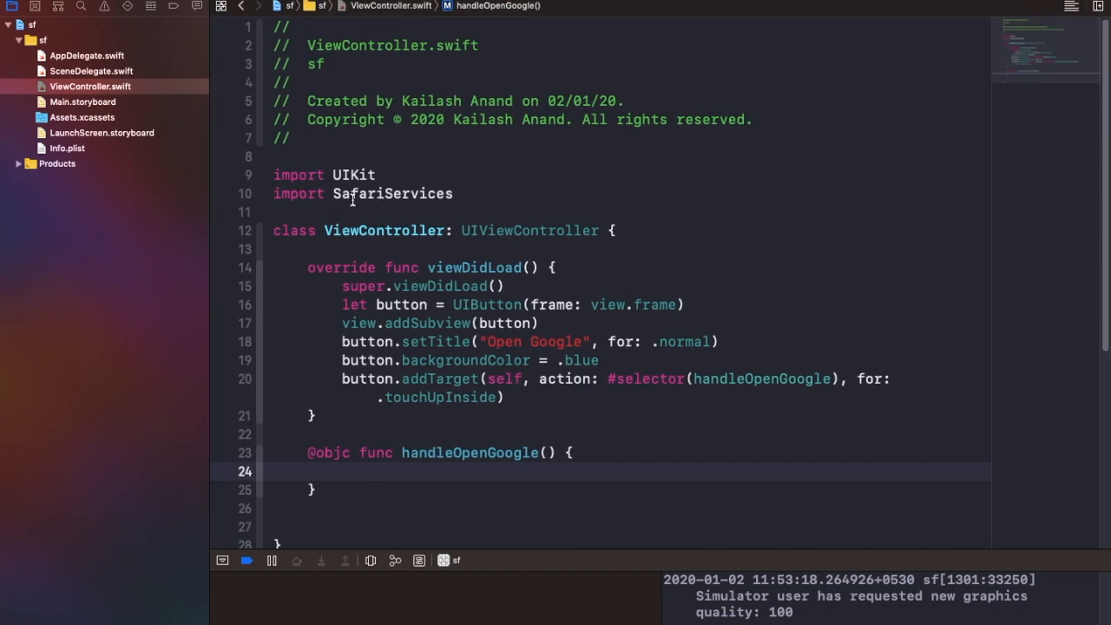
click(507, 195)
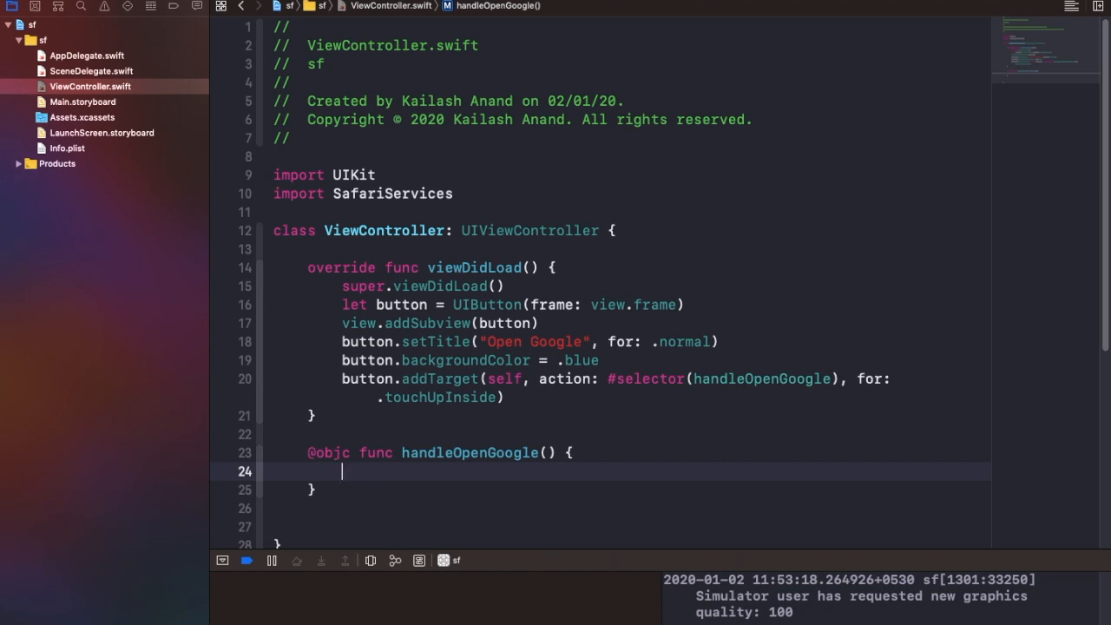
text(guard k)
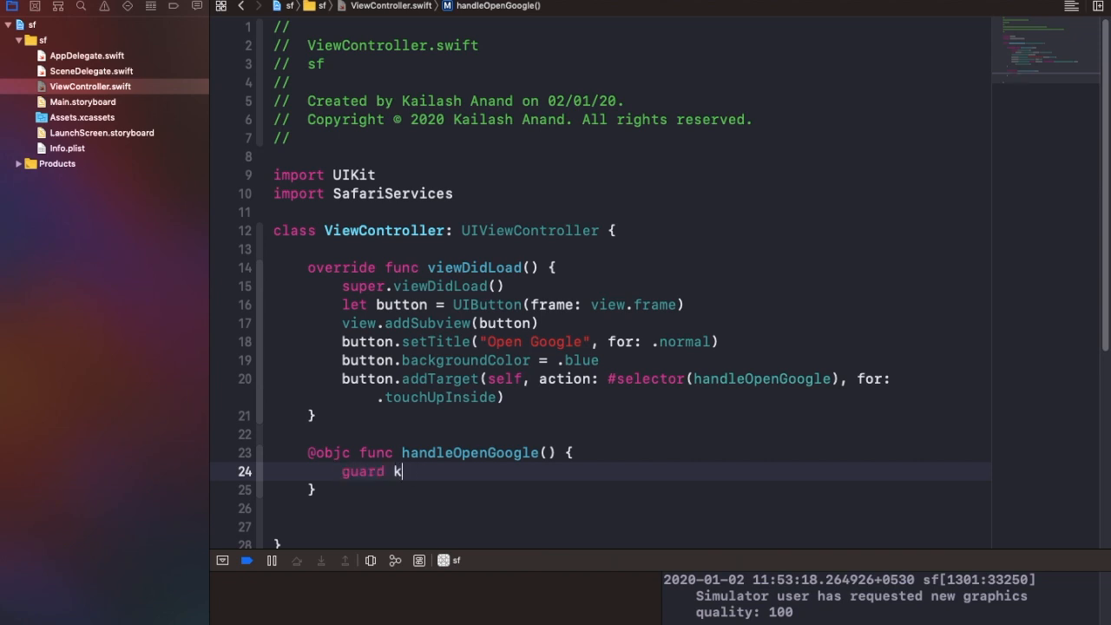
text(er u)
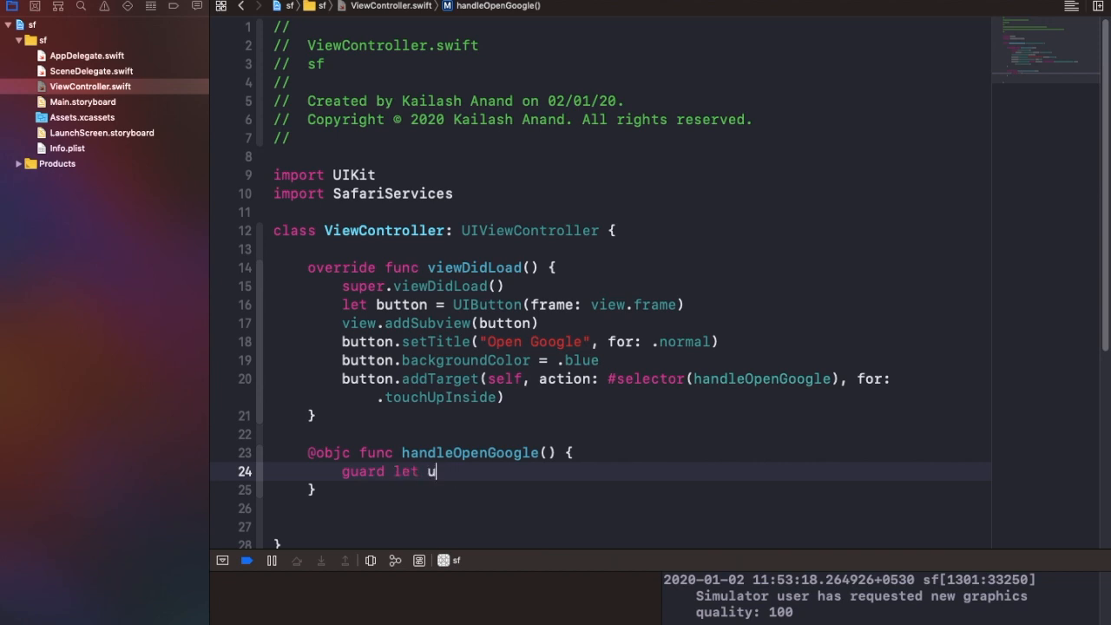
text(rl =)
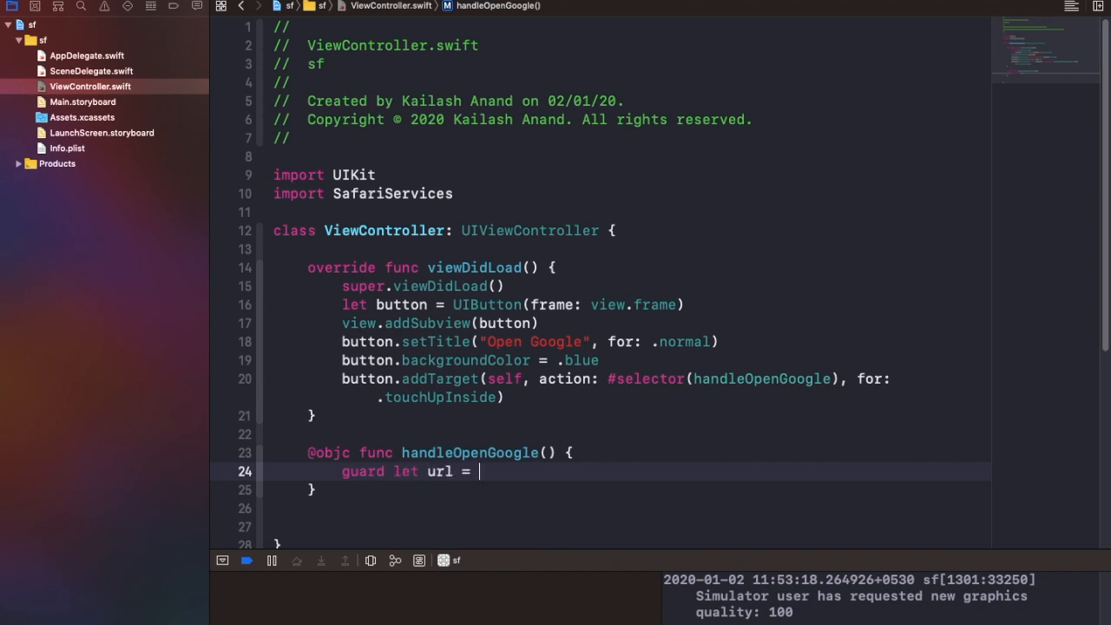
text(URL(string: ")
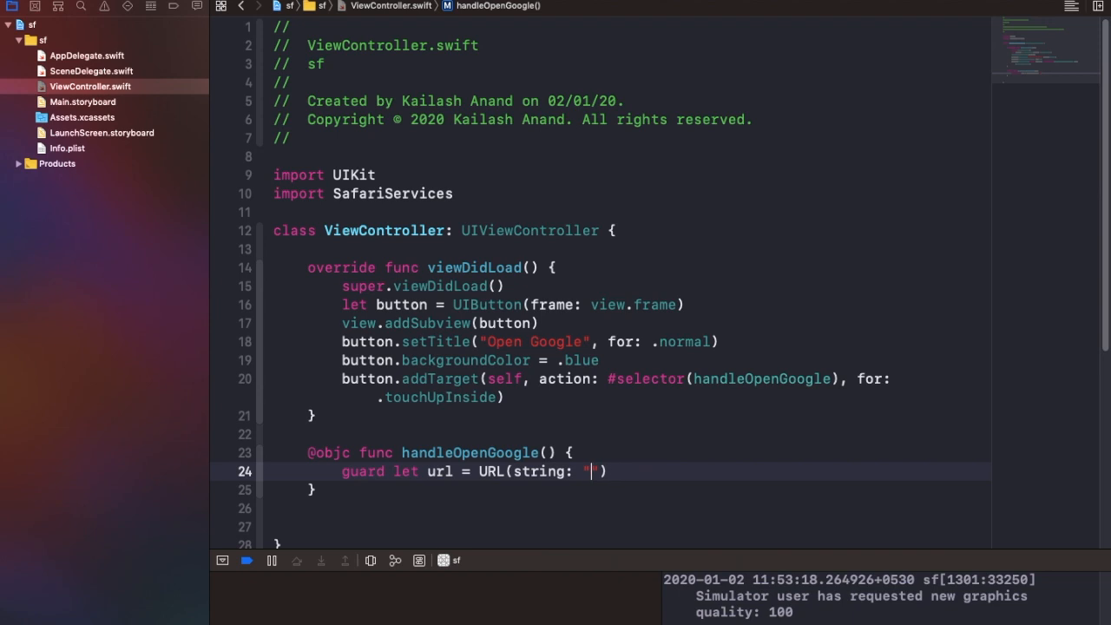
text(https:)
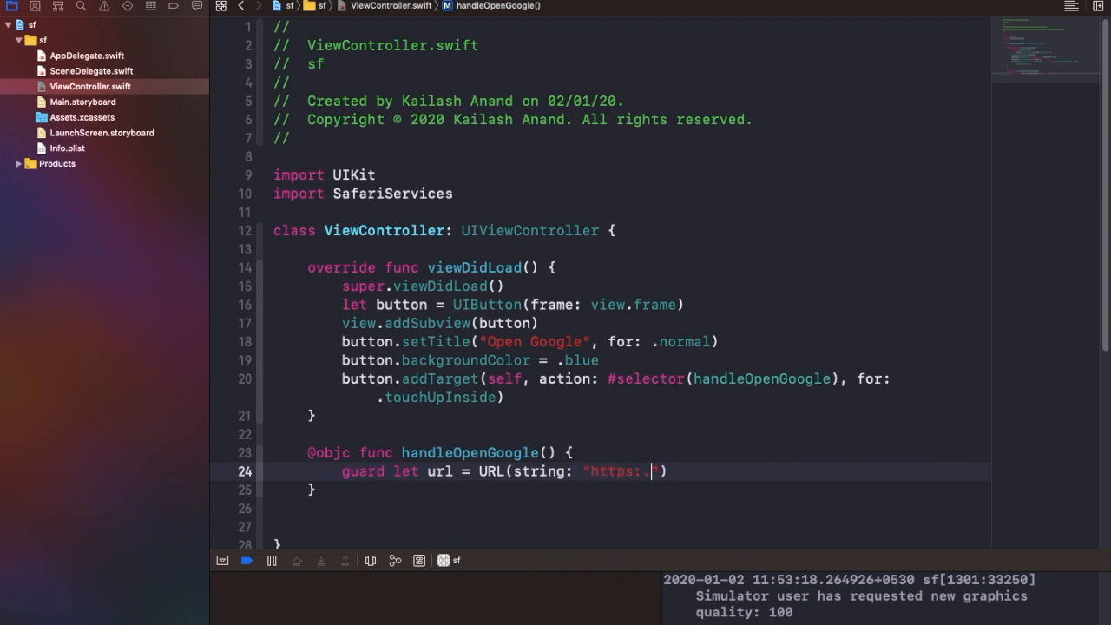
text(//)
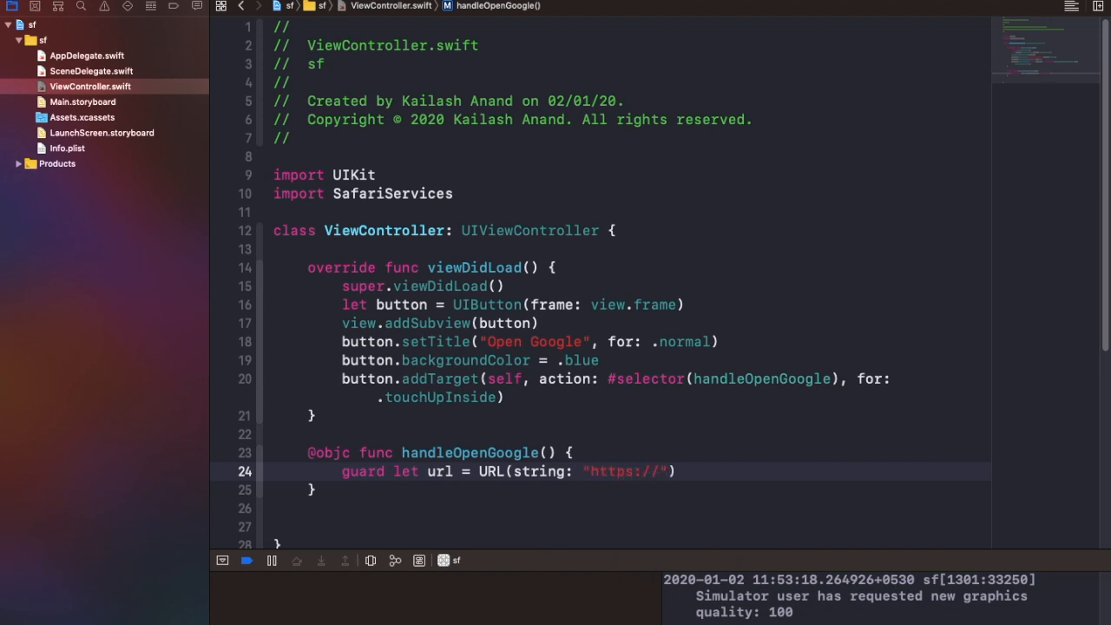
text(www.googl)
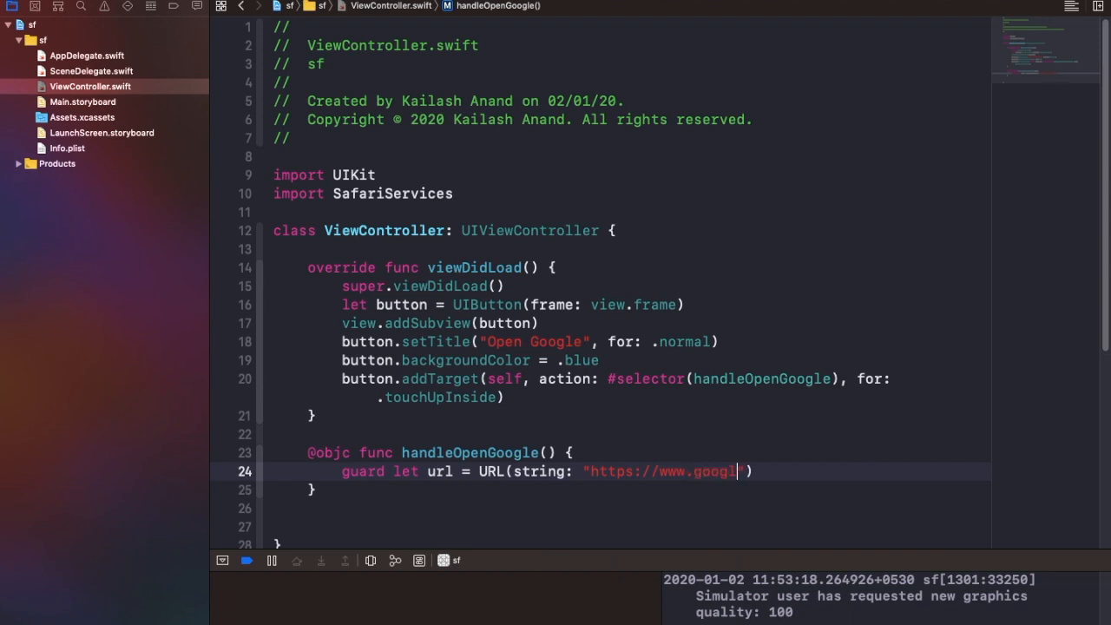
text(le.com)
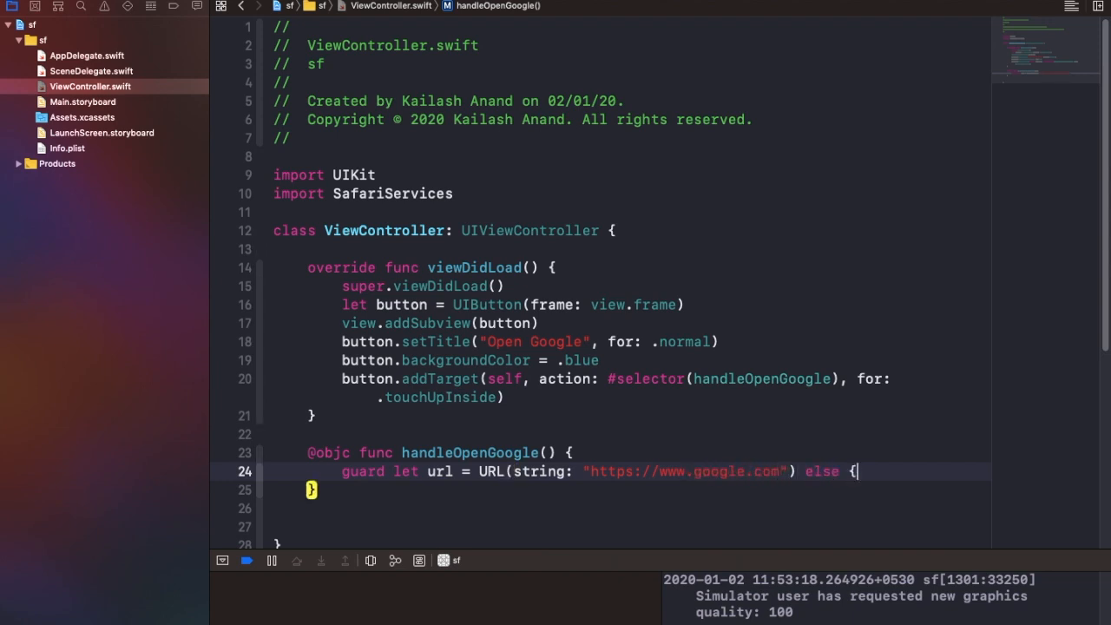
text(return })
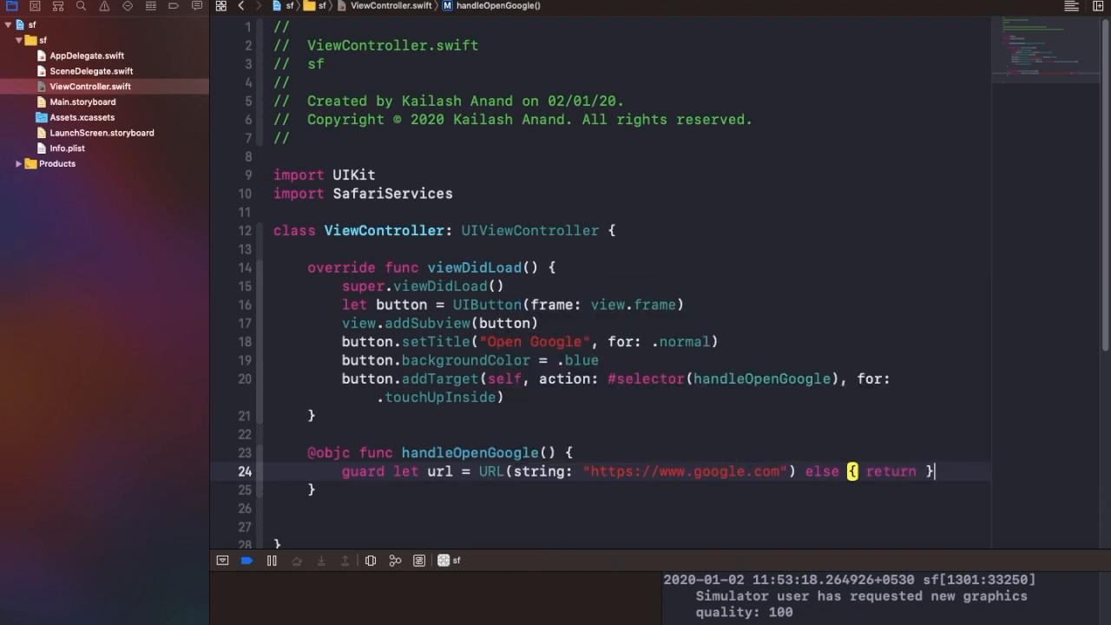
key(Return)
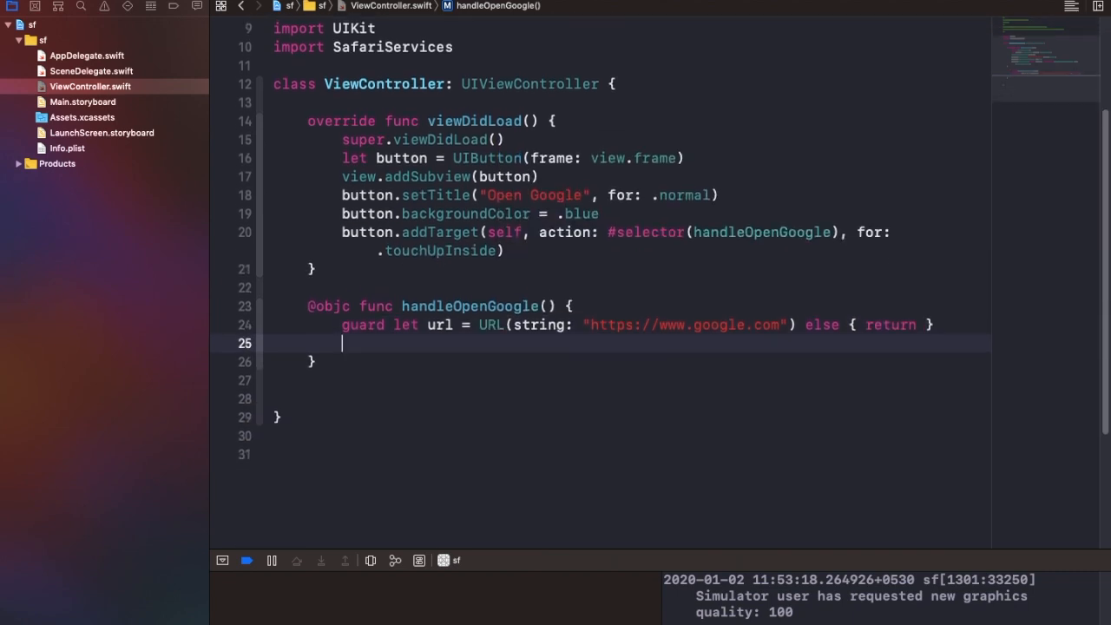
Add 'let safariViewController = SFSafariViewController(url: url)'
text(let)
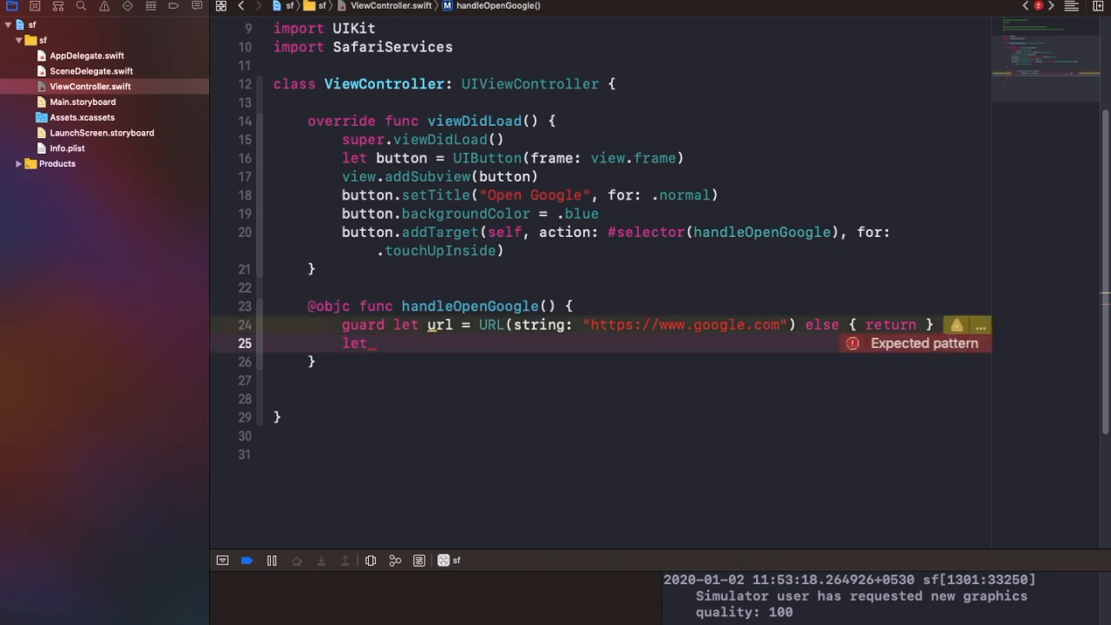
text(safariView)
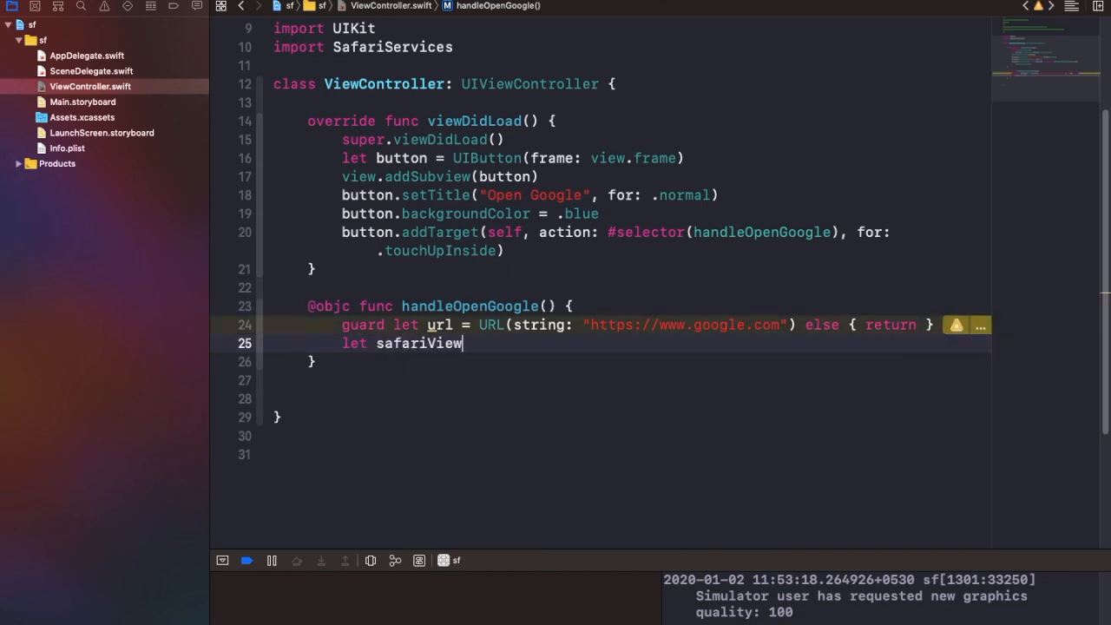
text(Co)
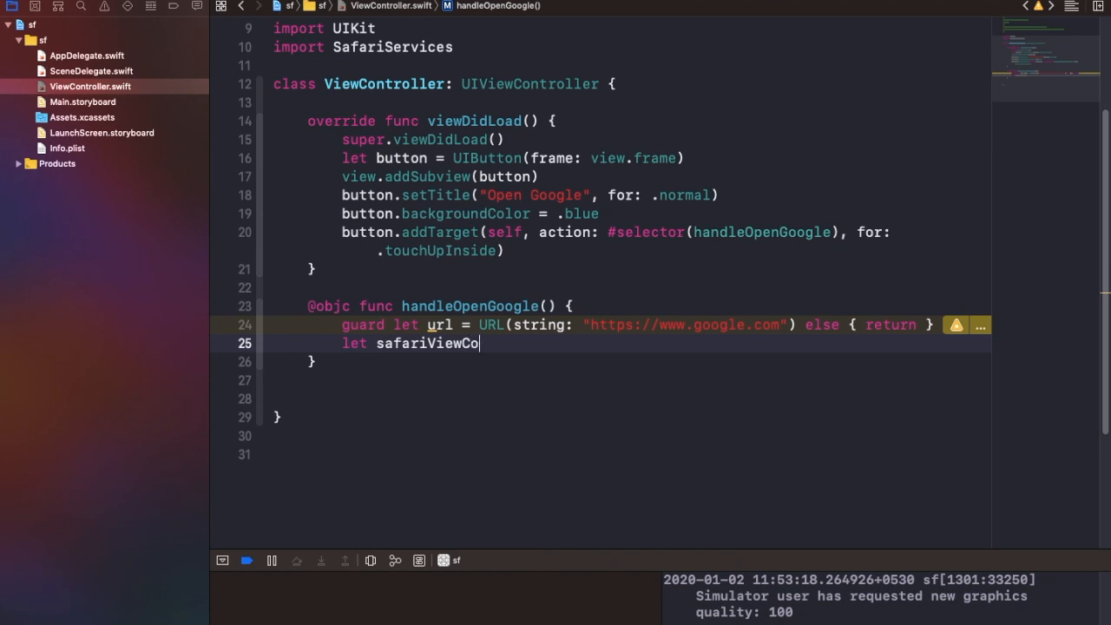
text(ntroller =)
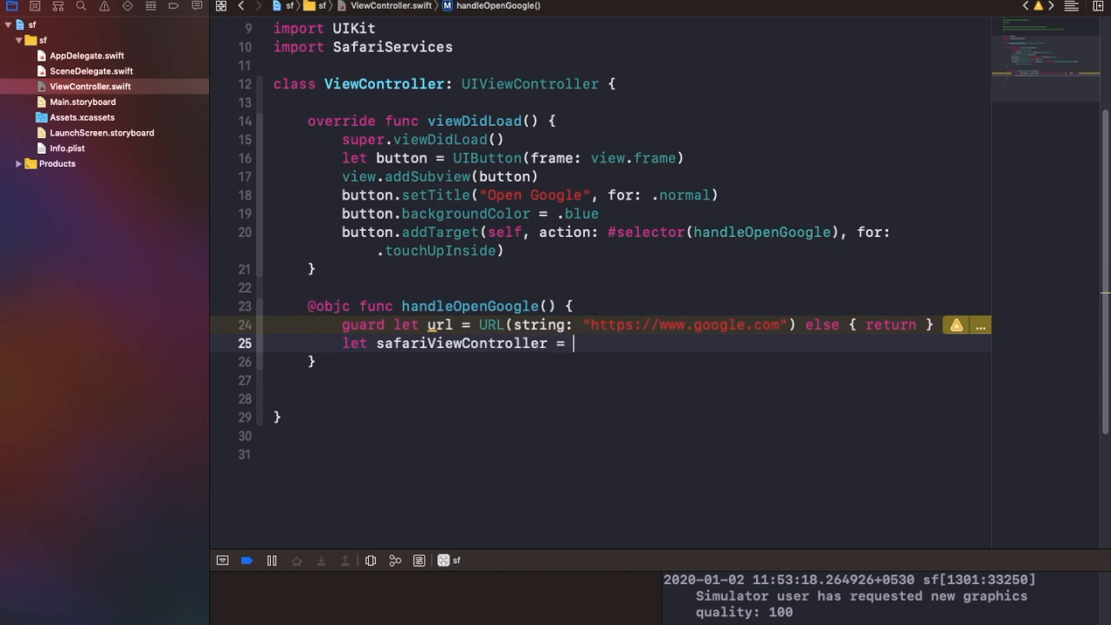
text(SFSafariViewController()
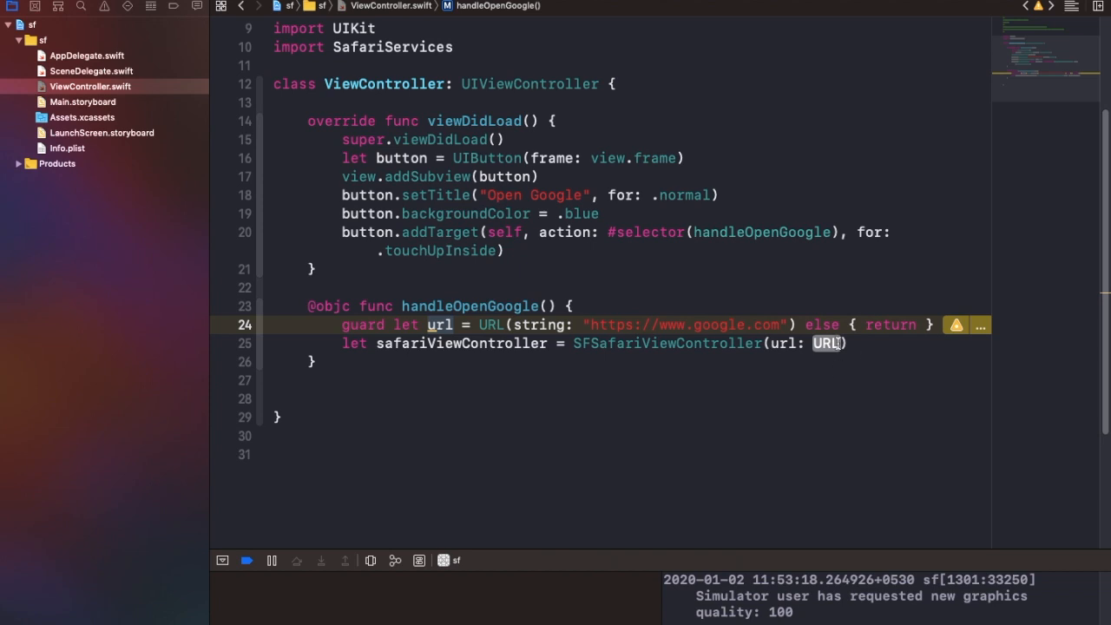
text(url)
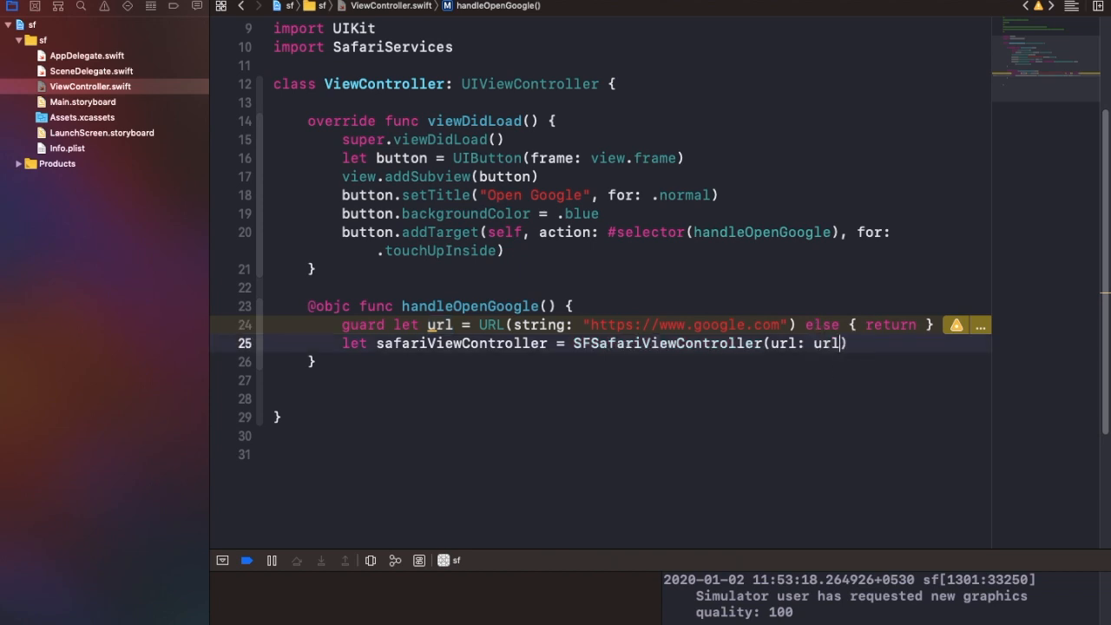
key(Backspace)
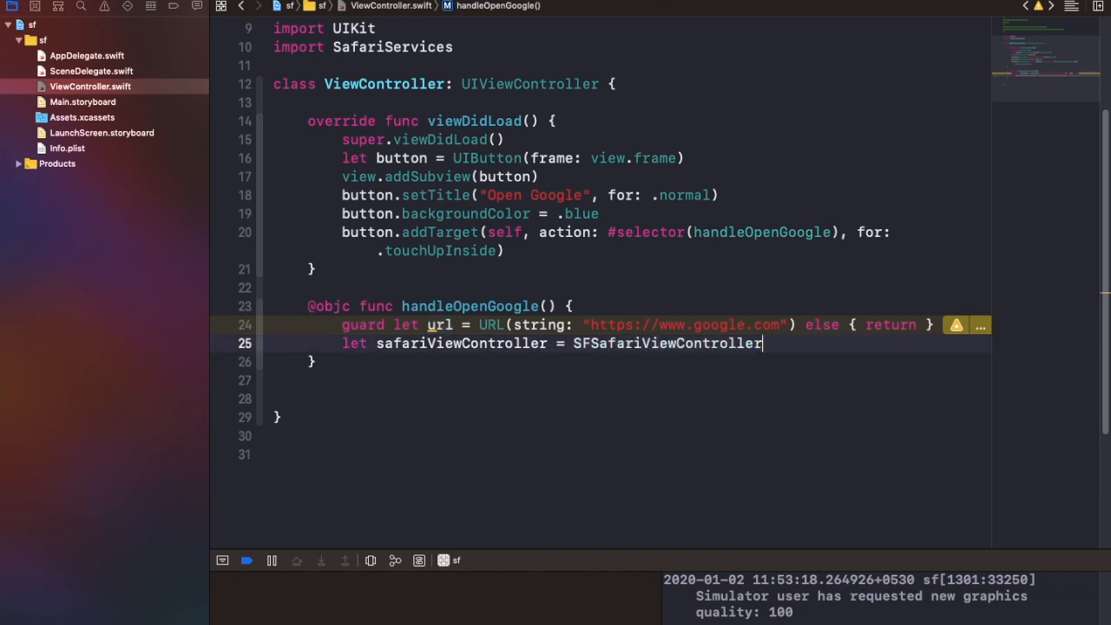
text((url: url)
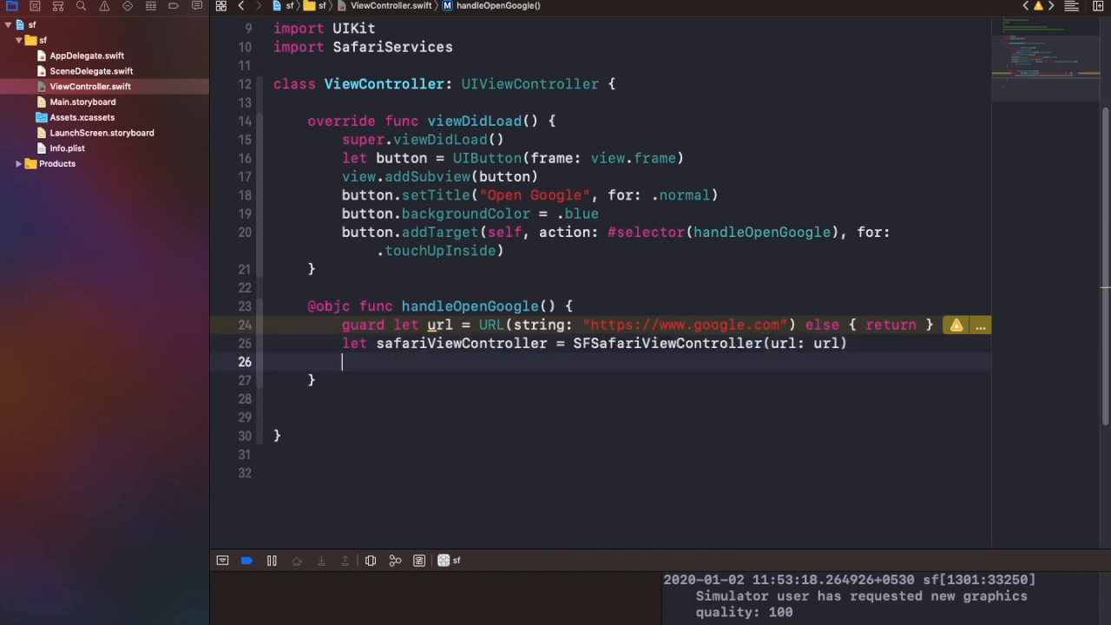
Add 'present(safariViewController, animated: true, completion: nil)'
text(pre)
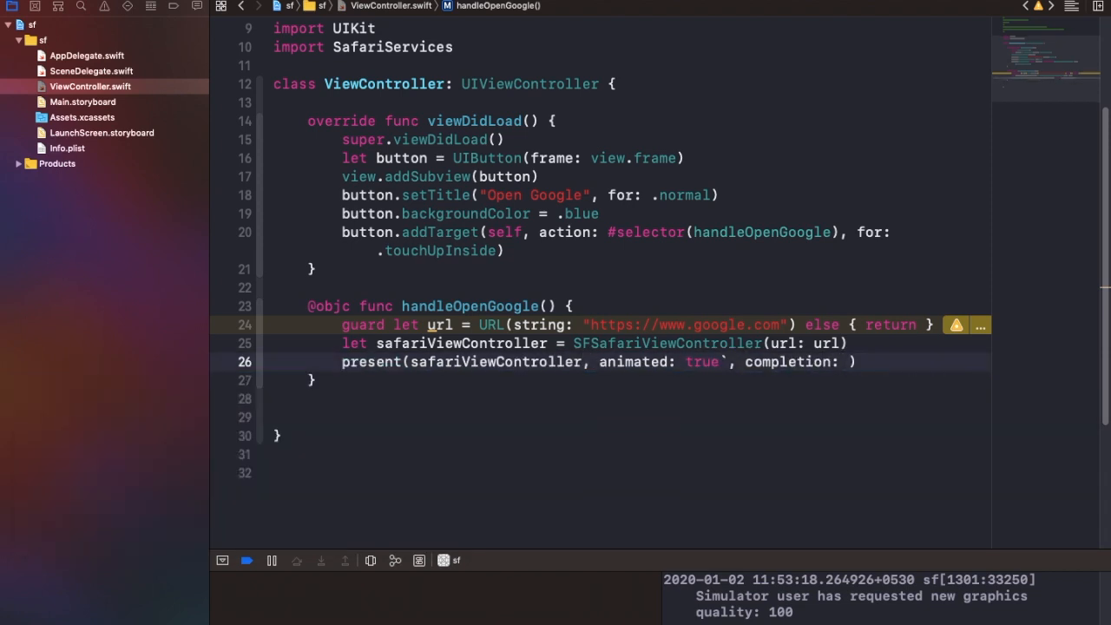
text(nil)
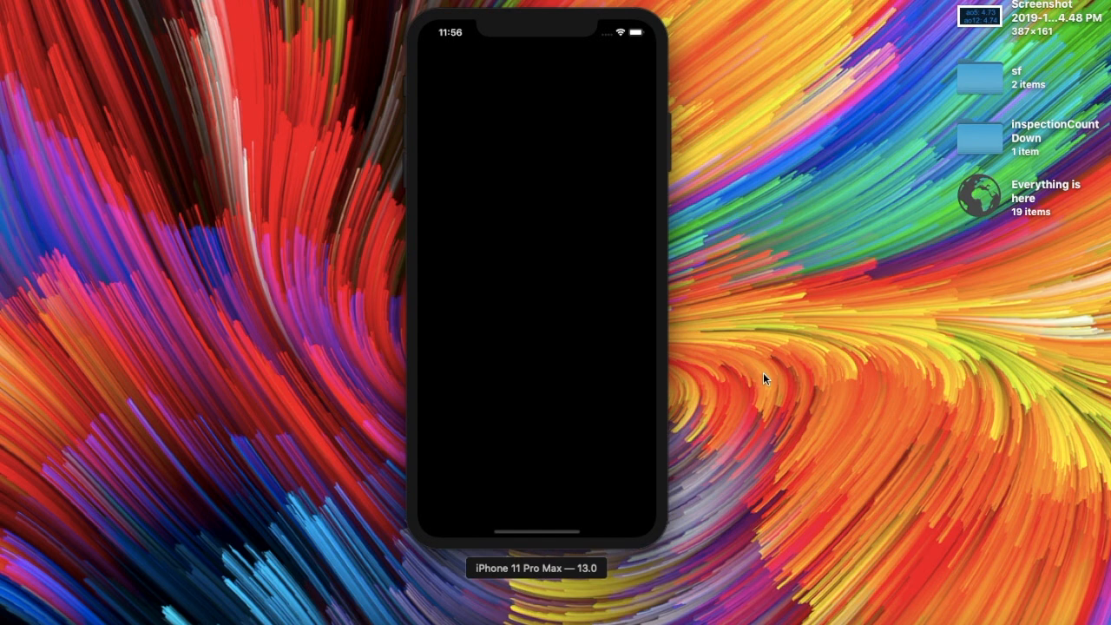
mouse_move(542, 337)
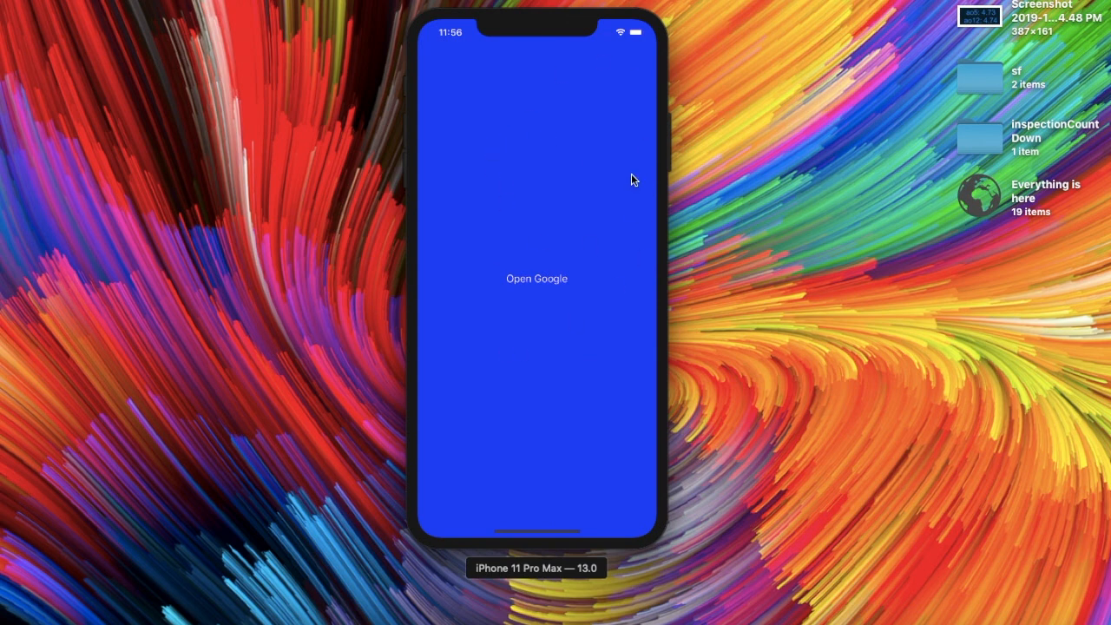
Tap the blue Open Google button to open google.com in the in-app Safari sheet
click(536, 278)
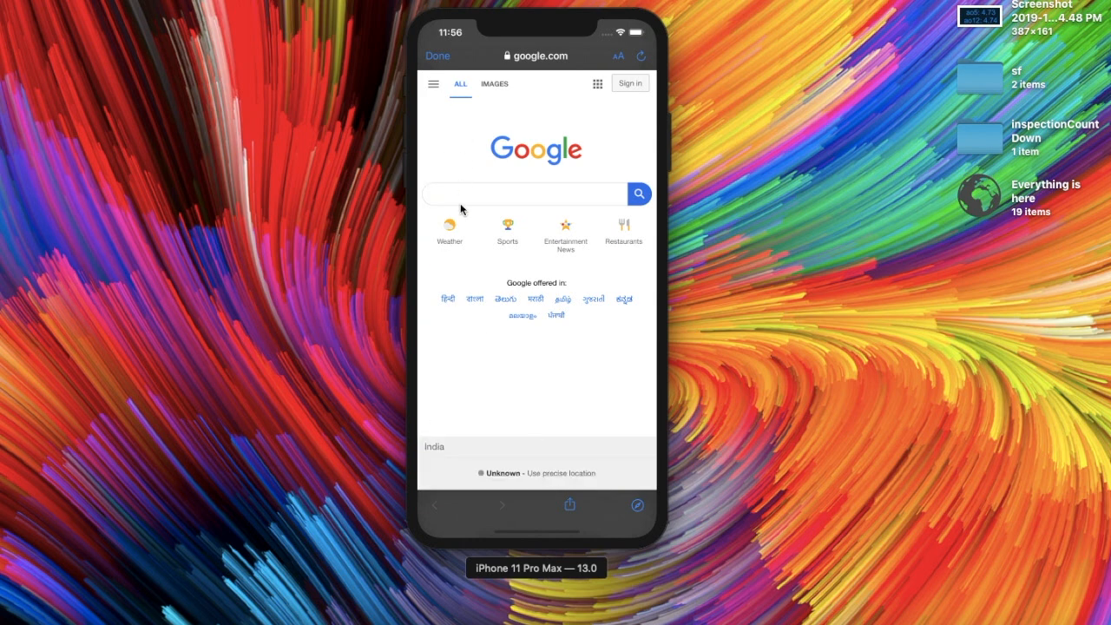
Search Google for 'SwiftUI' inside the in-app browser
click(521, 194)
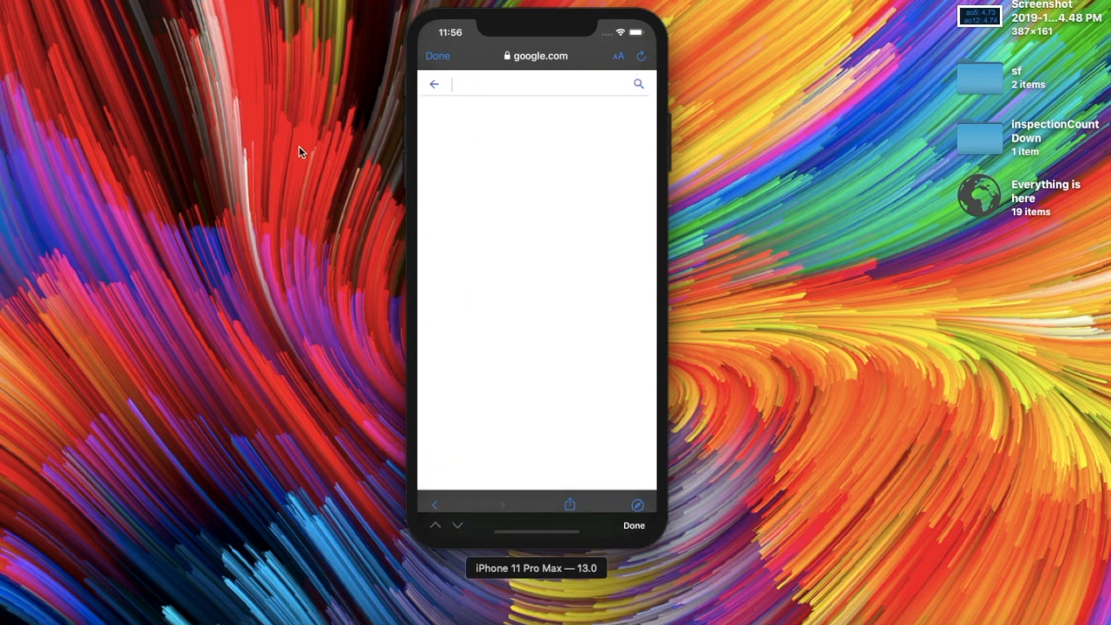
text(Swift)
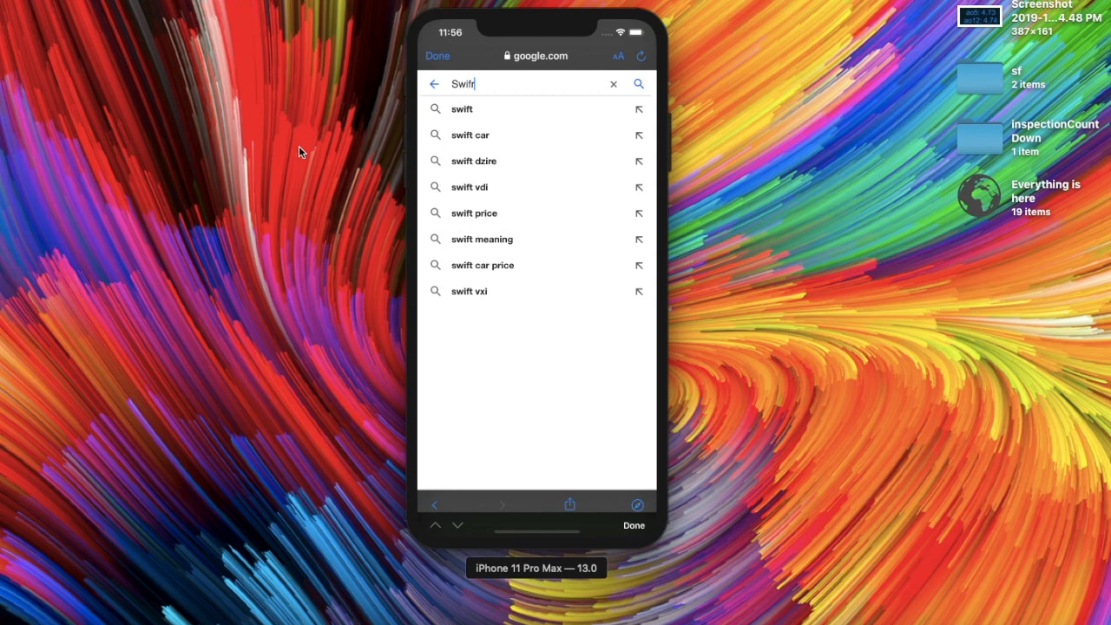
text(UI)
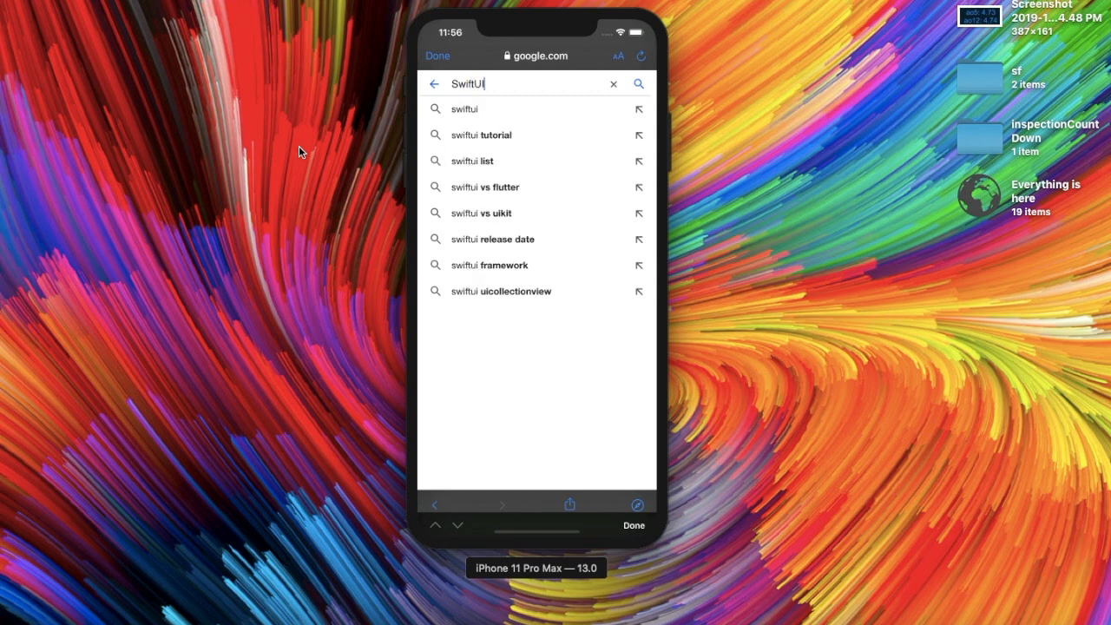
click(639, 83)
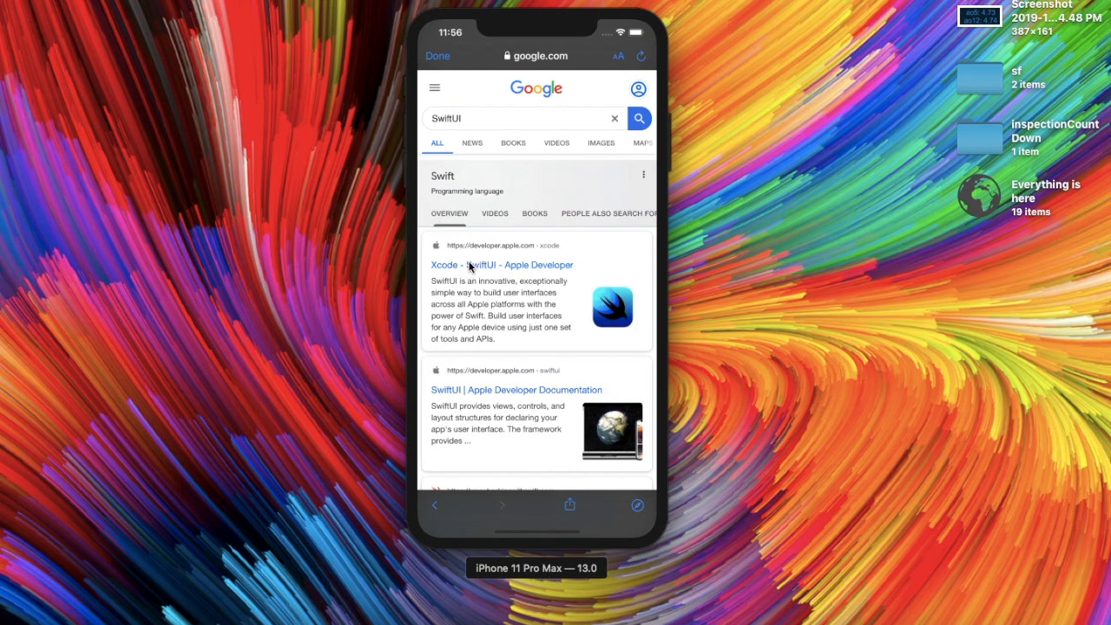
Open the Apple Developer SwiftUI result, scroll it, then go to the Xcode 11 page
click(495, 264)
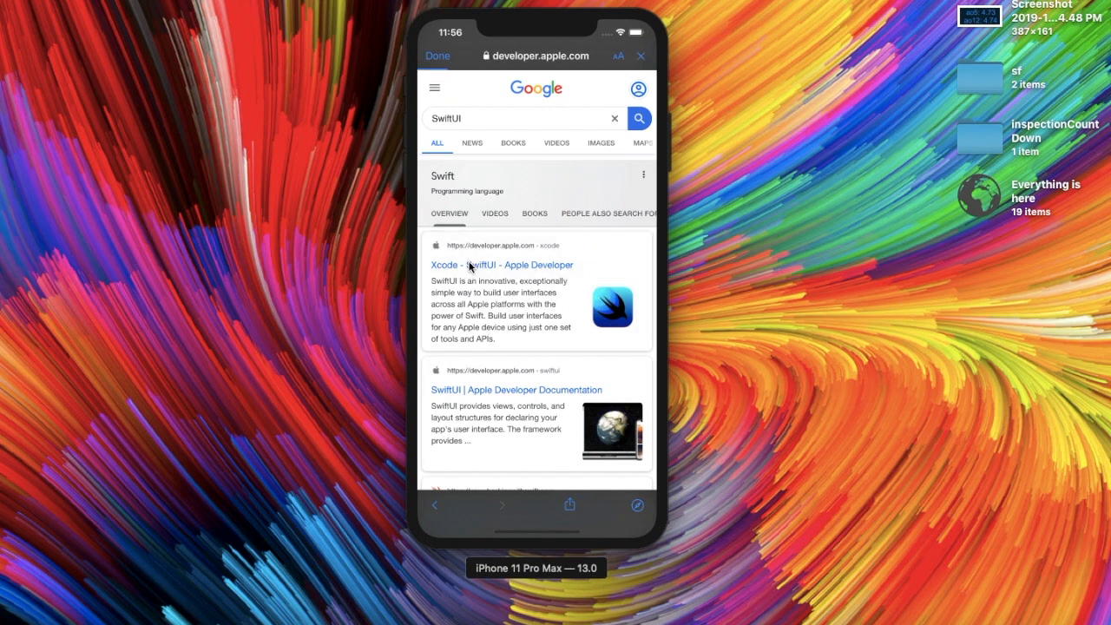
mouse_move(575, 188)
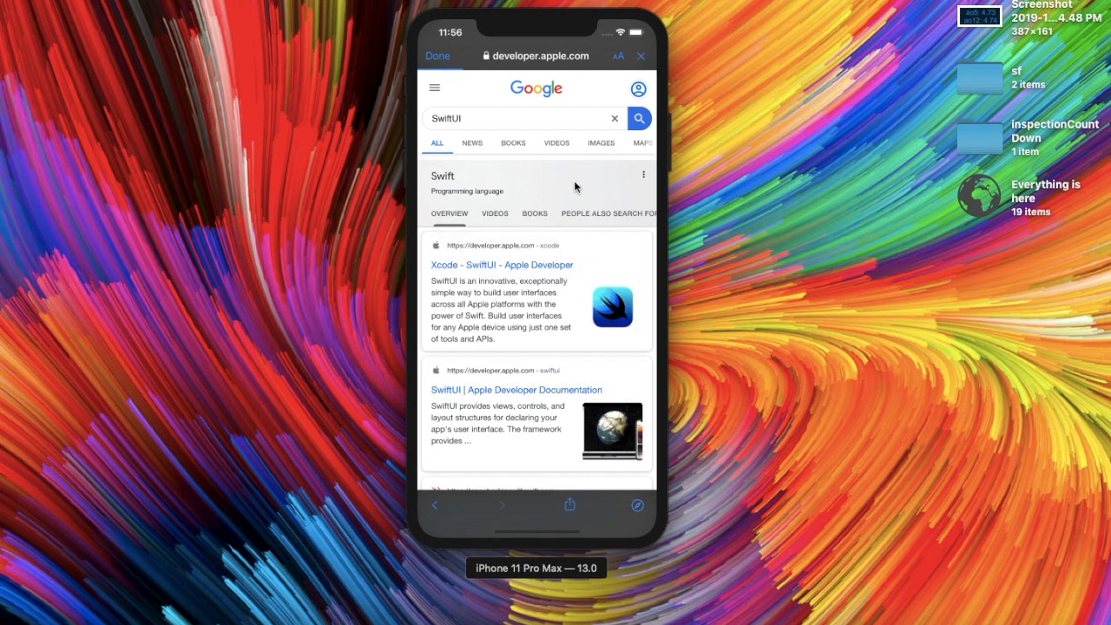
click(500, 264)
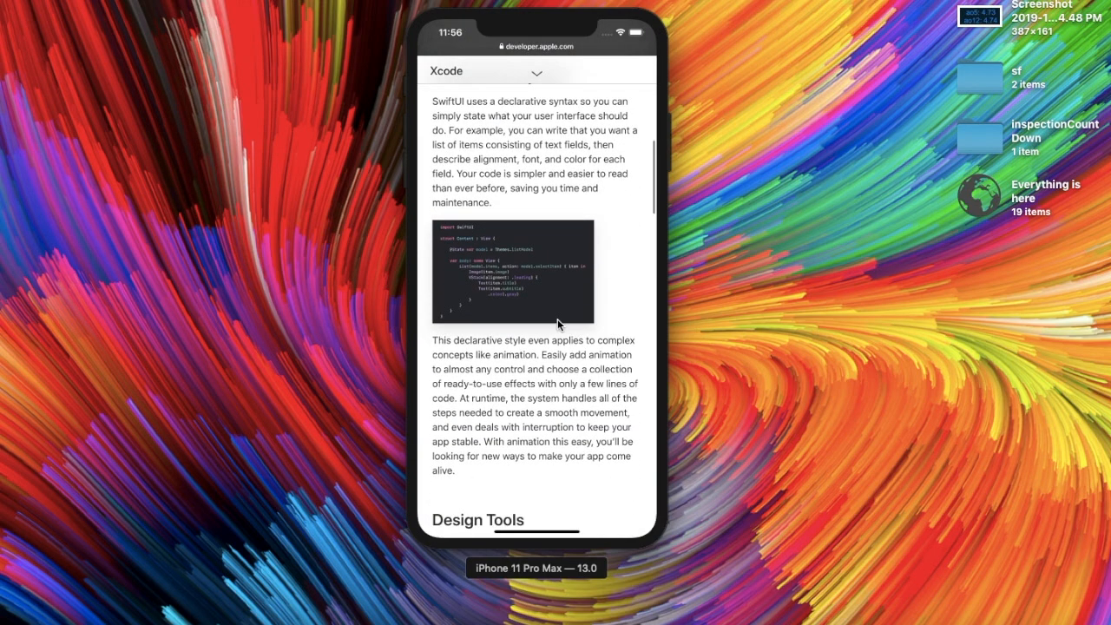
scroll(down, 3)
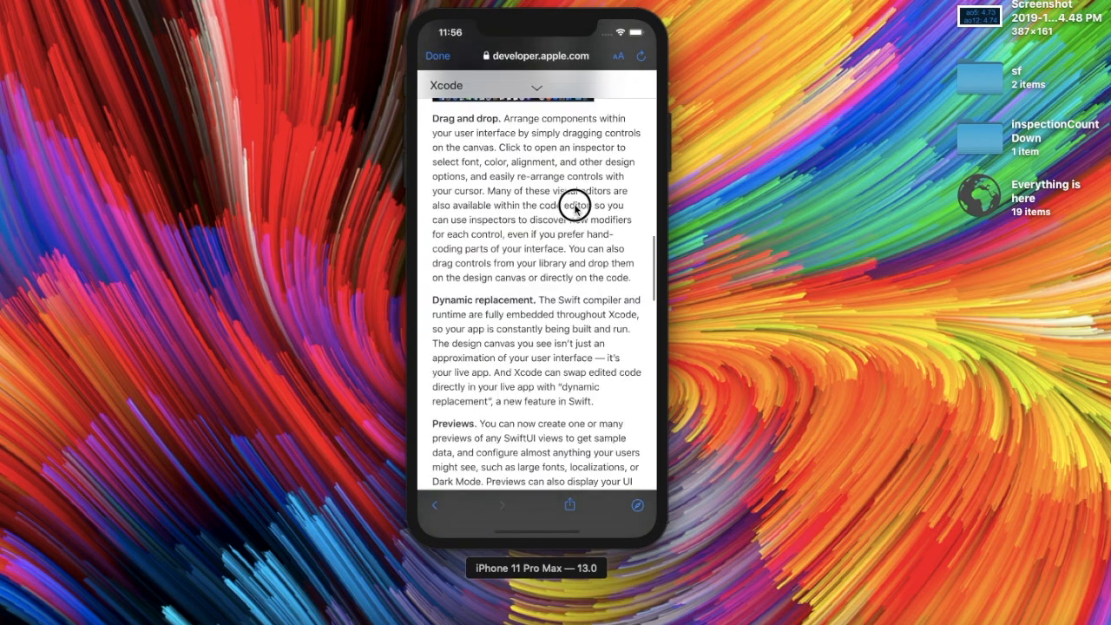
scroll(up, 3)
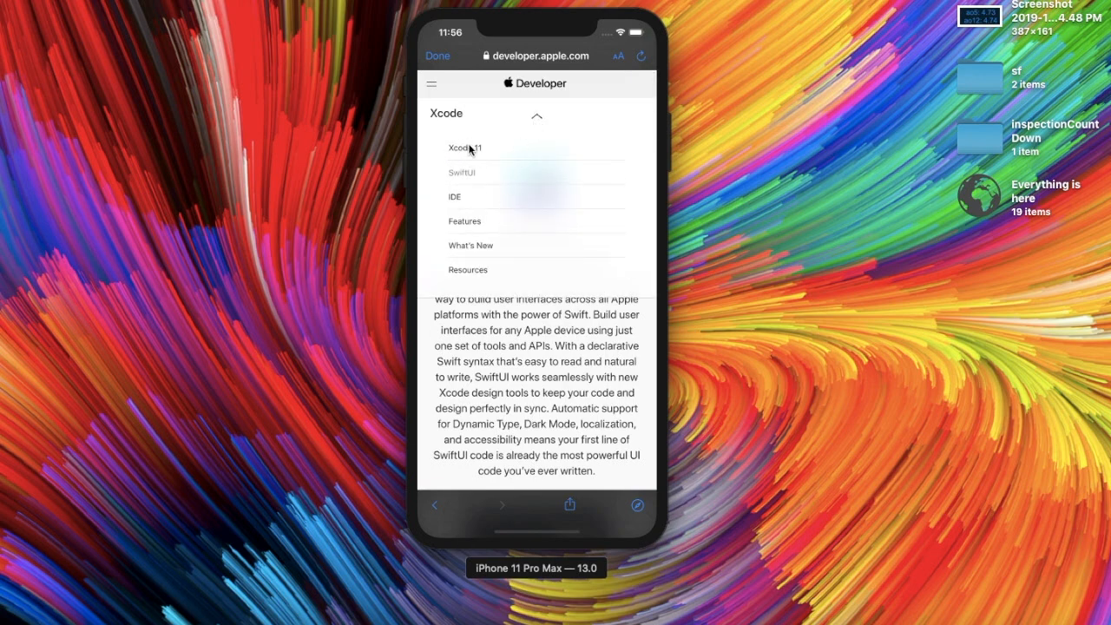
click(465, 148)
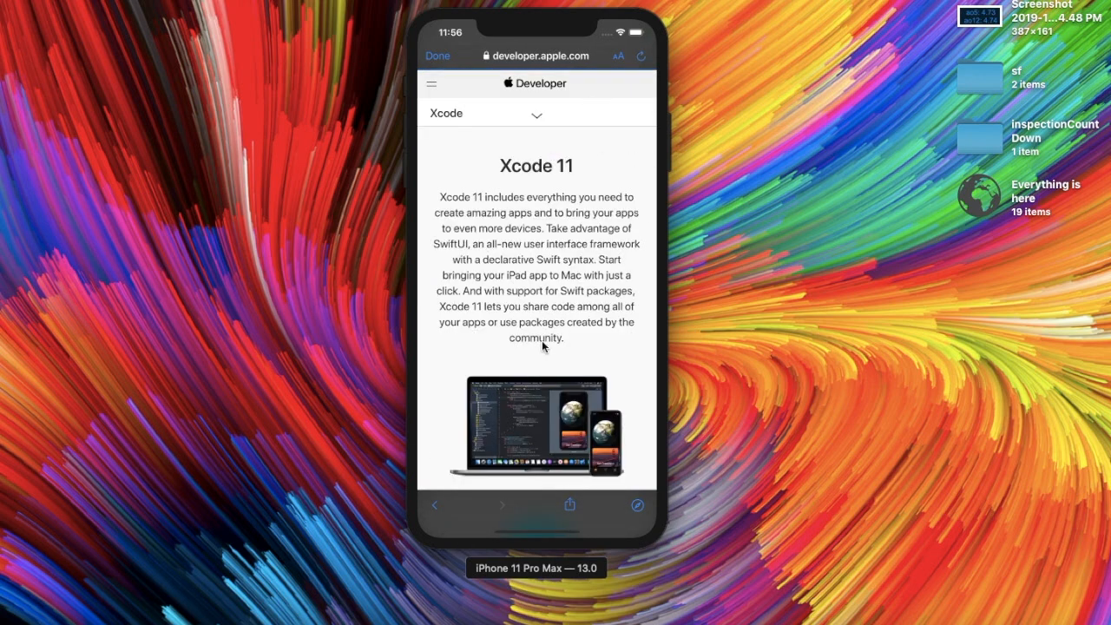